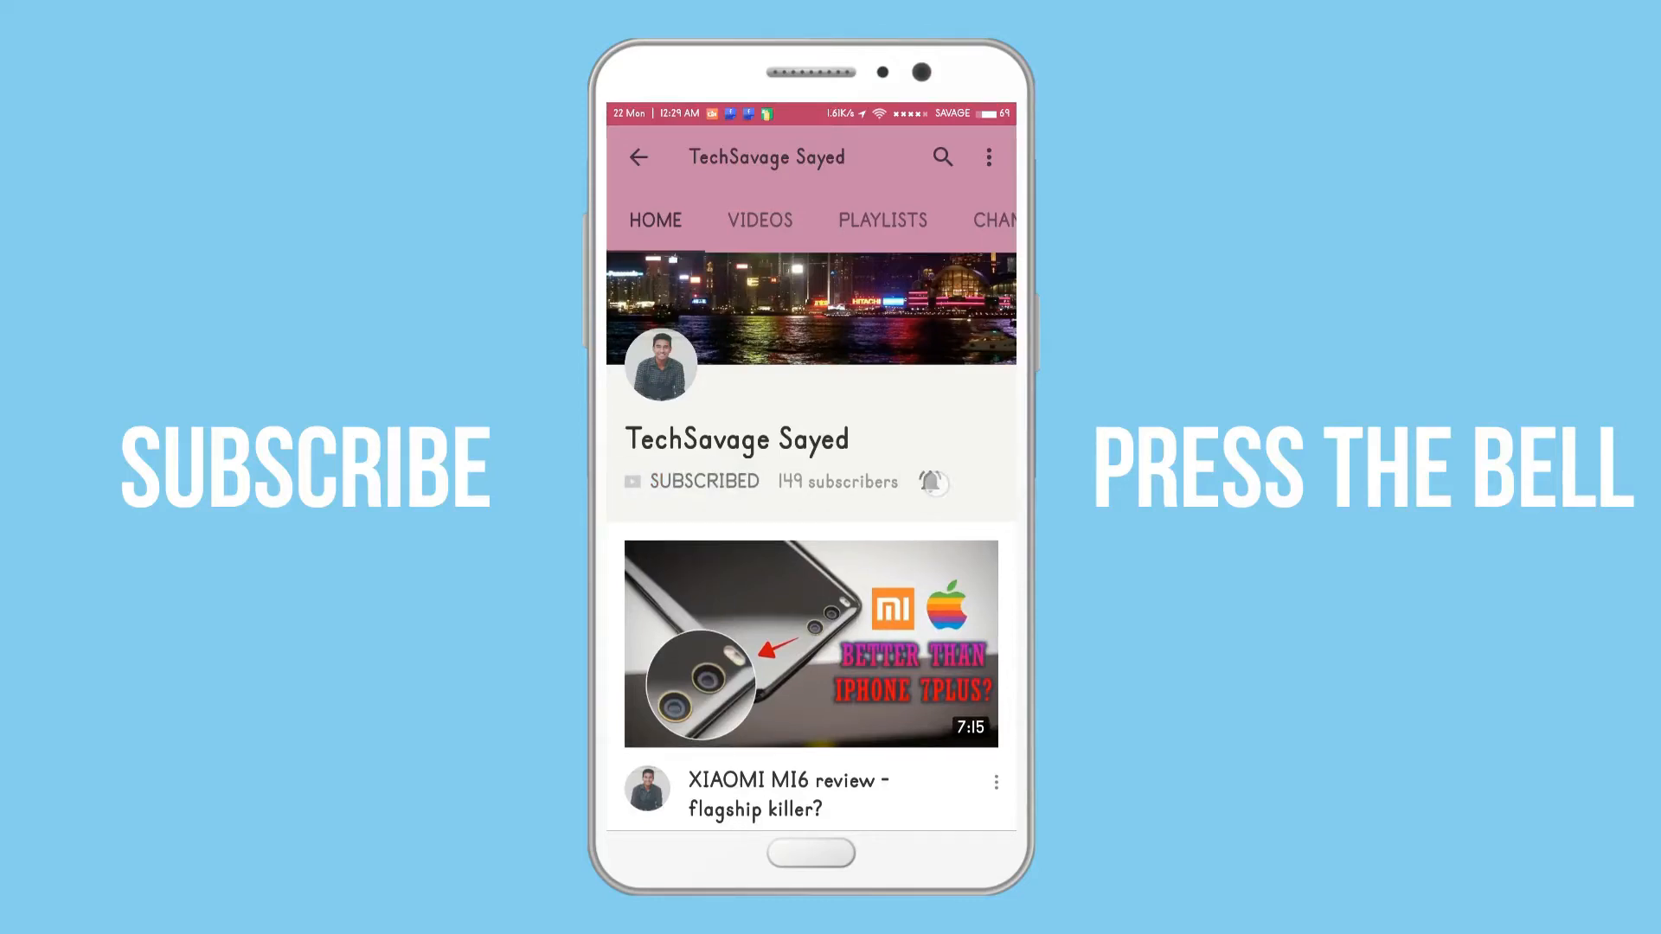
- Run 'netsh wlan show drivers' and scroll to confirm 'Hosted network supported: Yes'
left_click(931, 482)
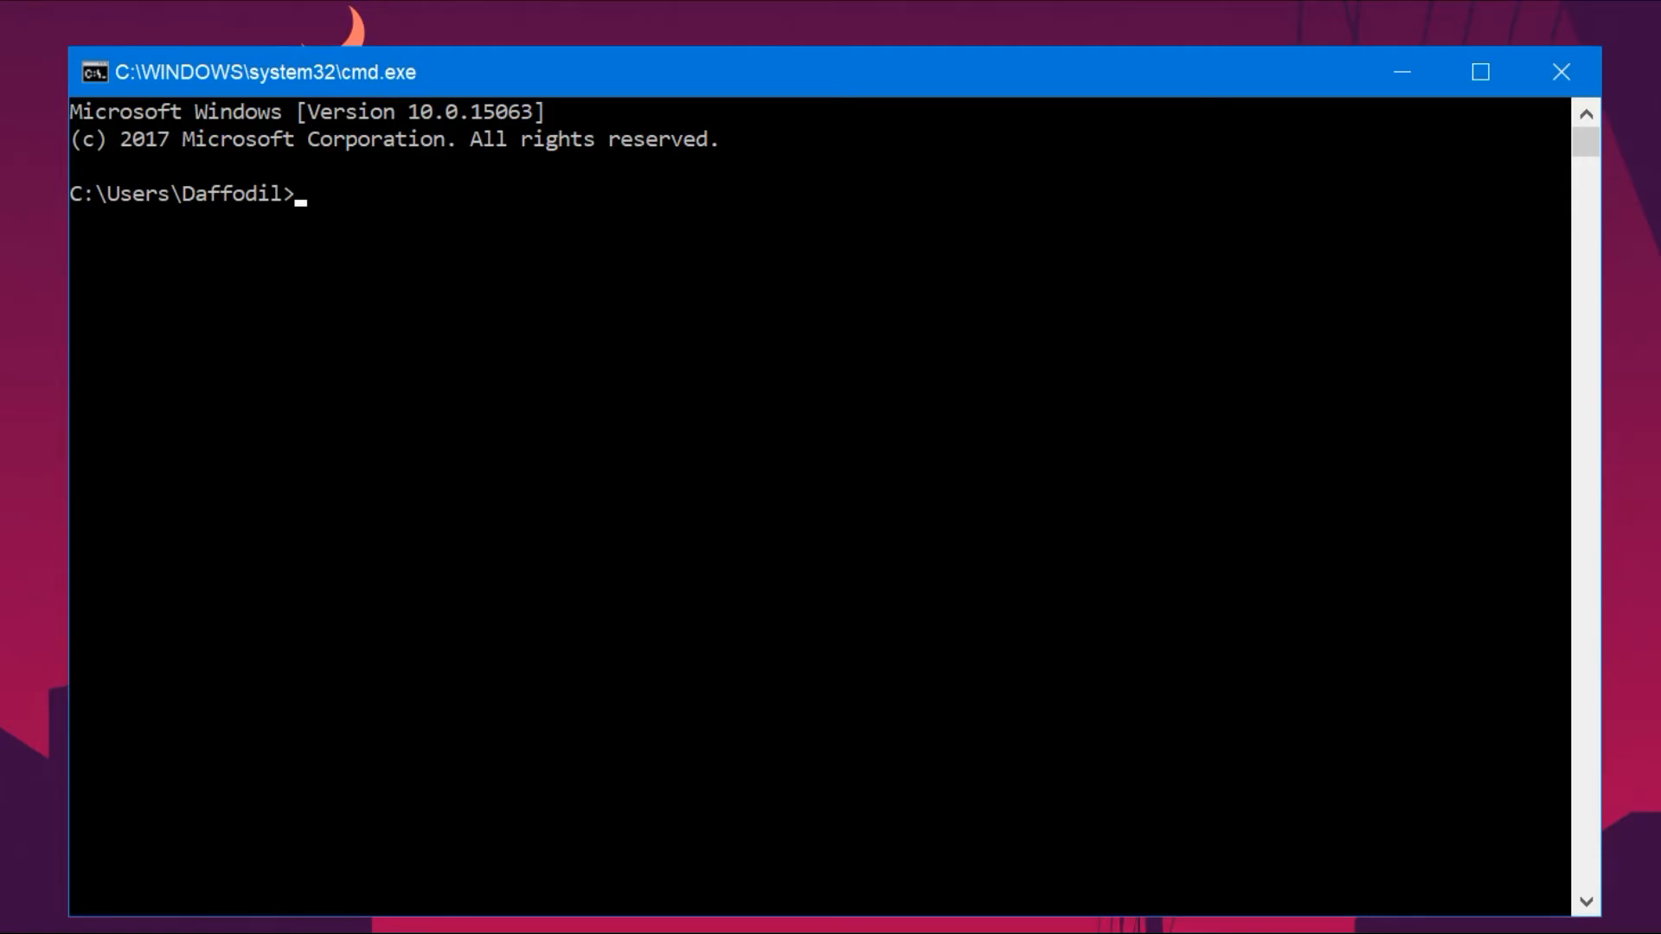
type("netsh")
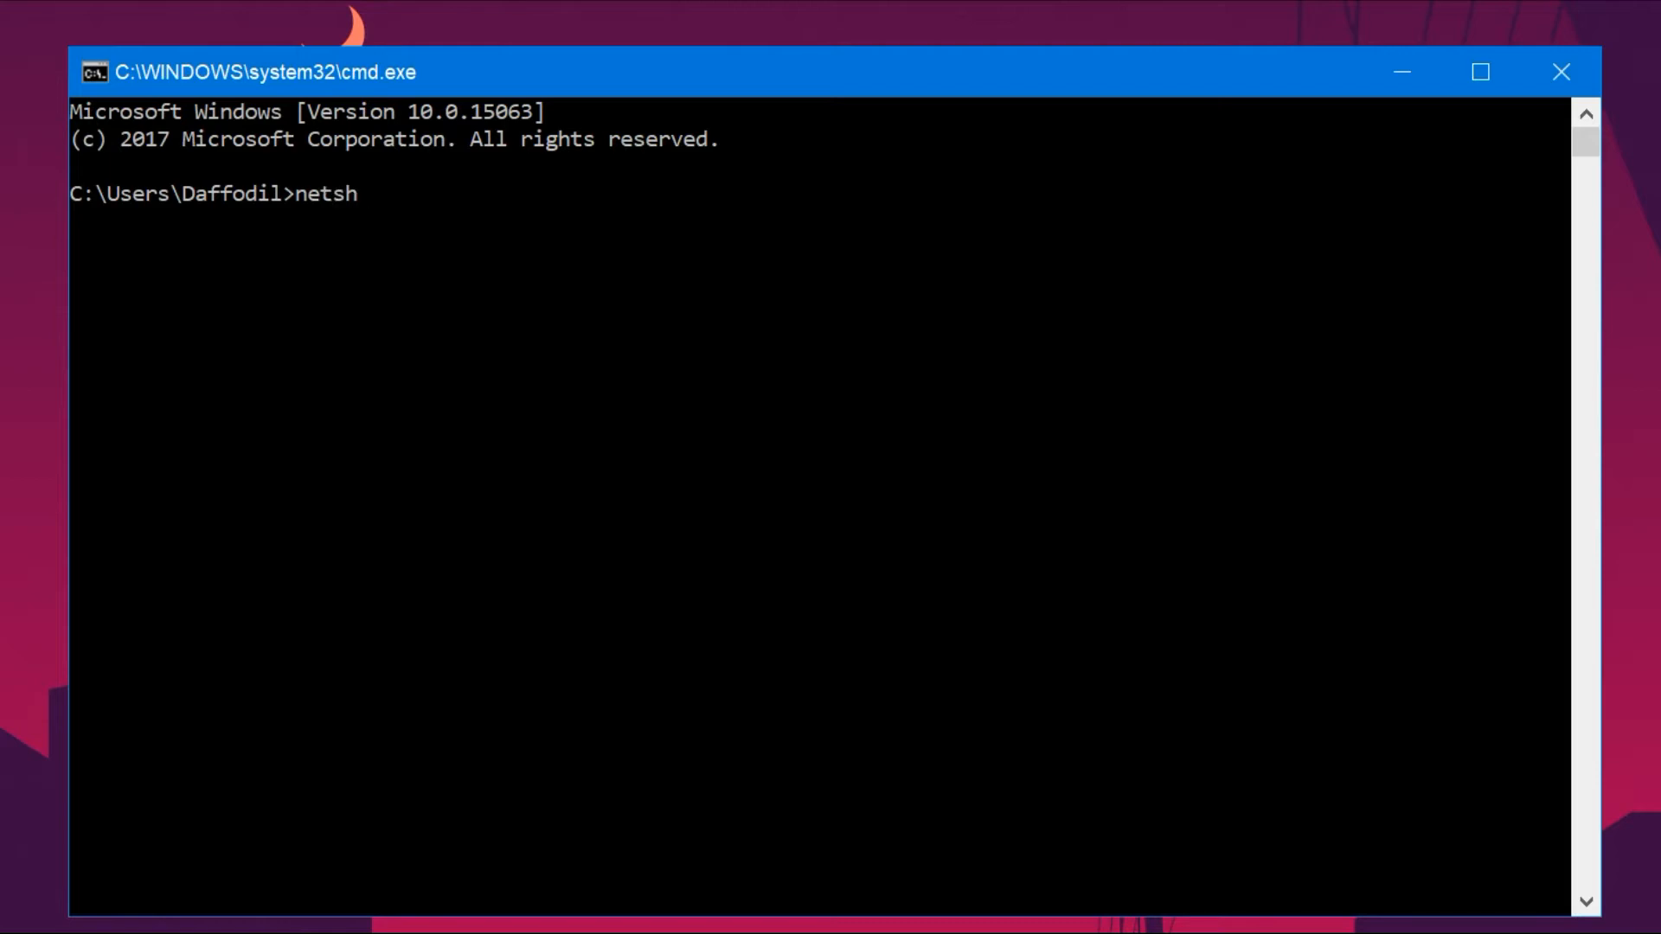
type("wlan se")
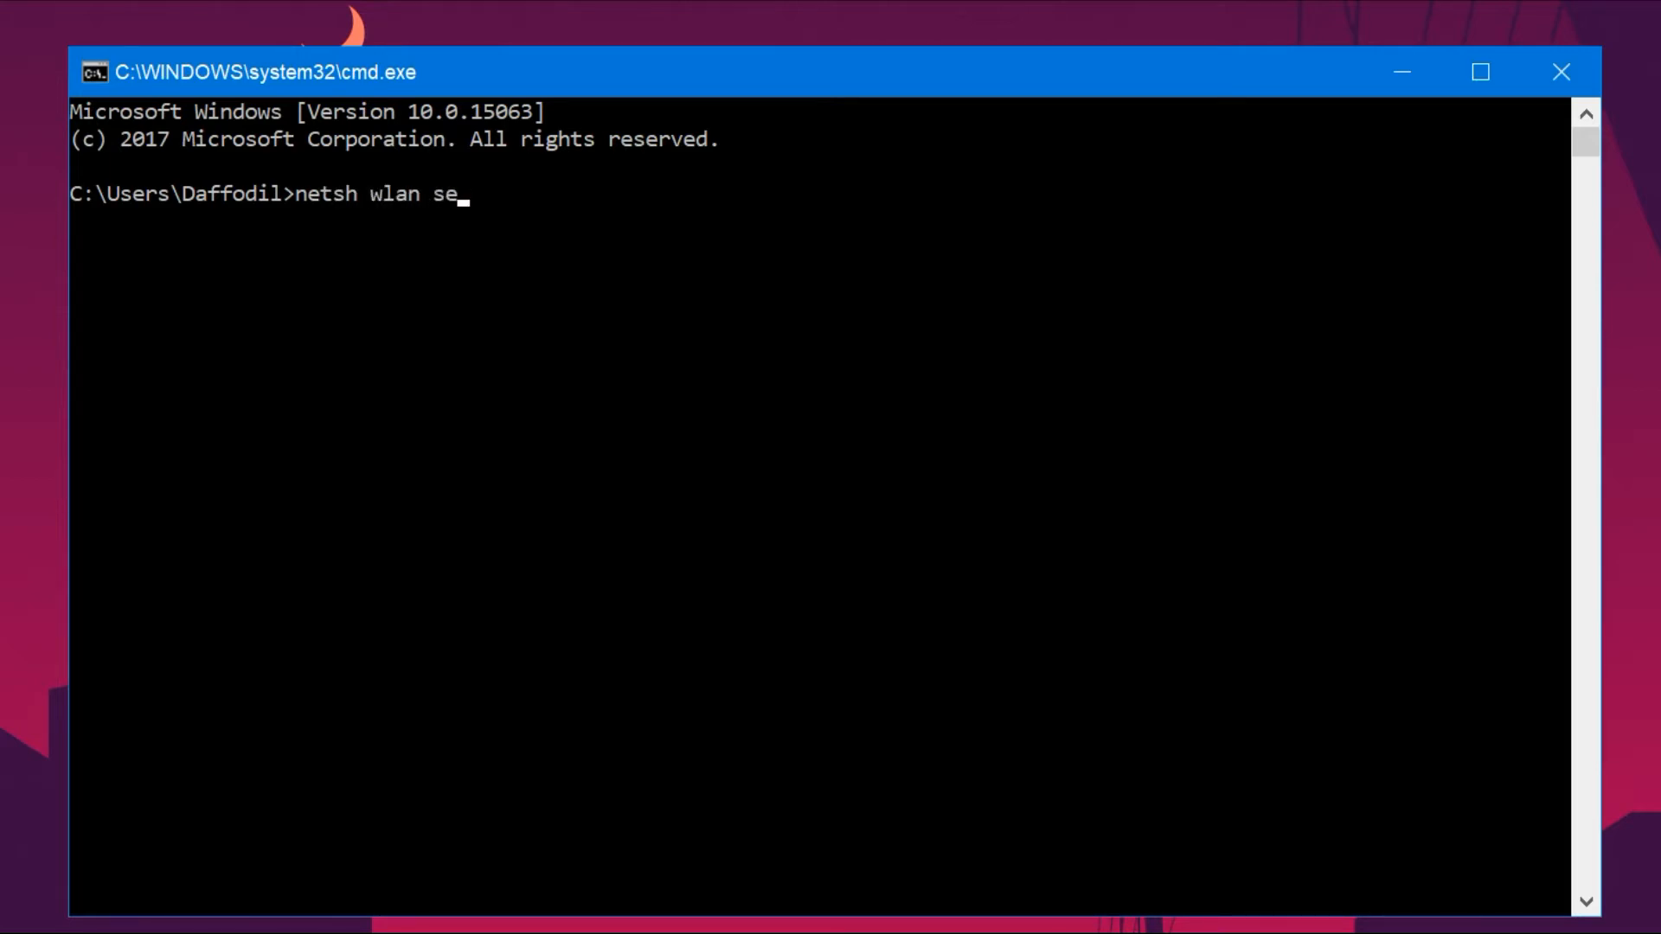
type("how drivers")
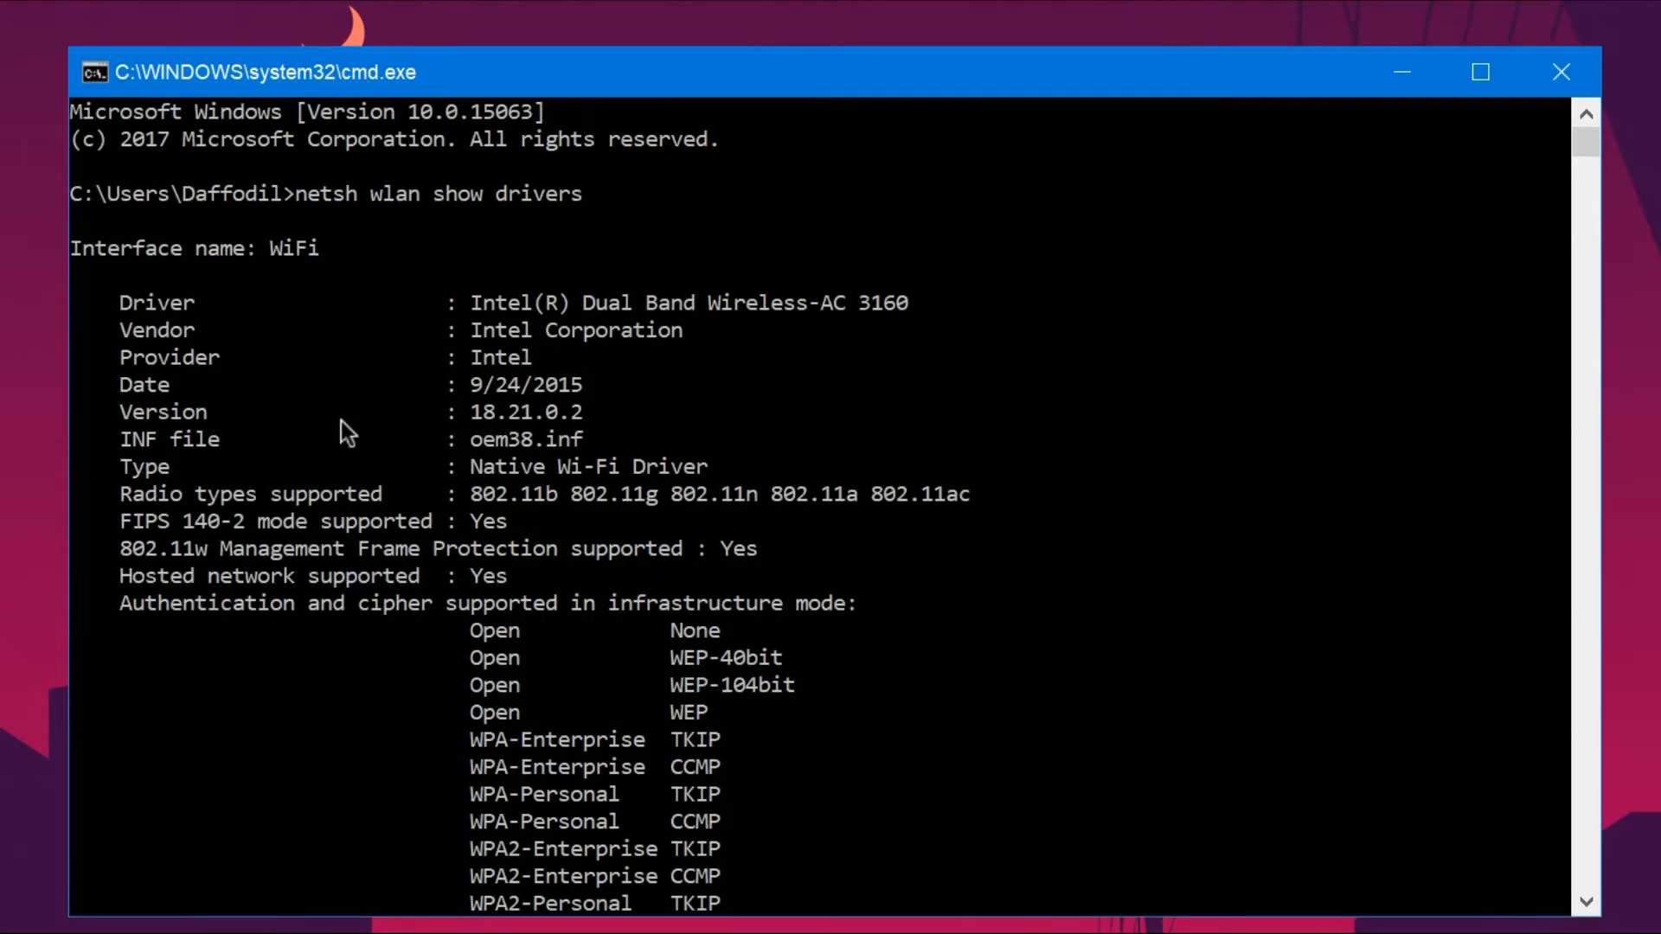
scroll("down", 3)
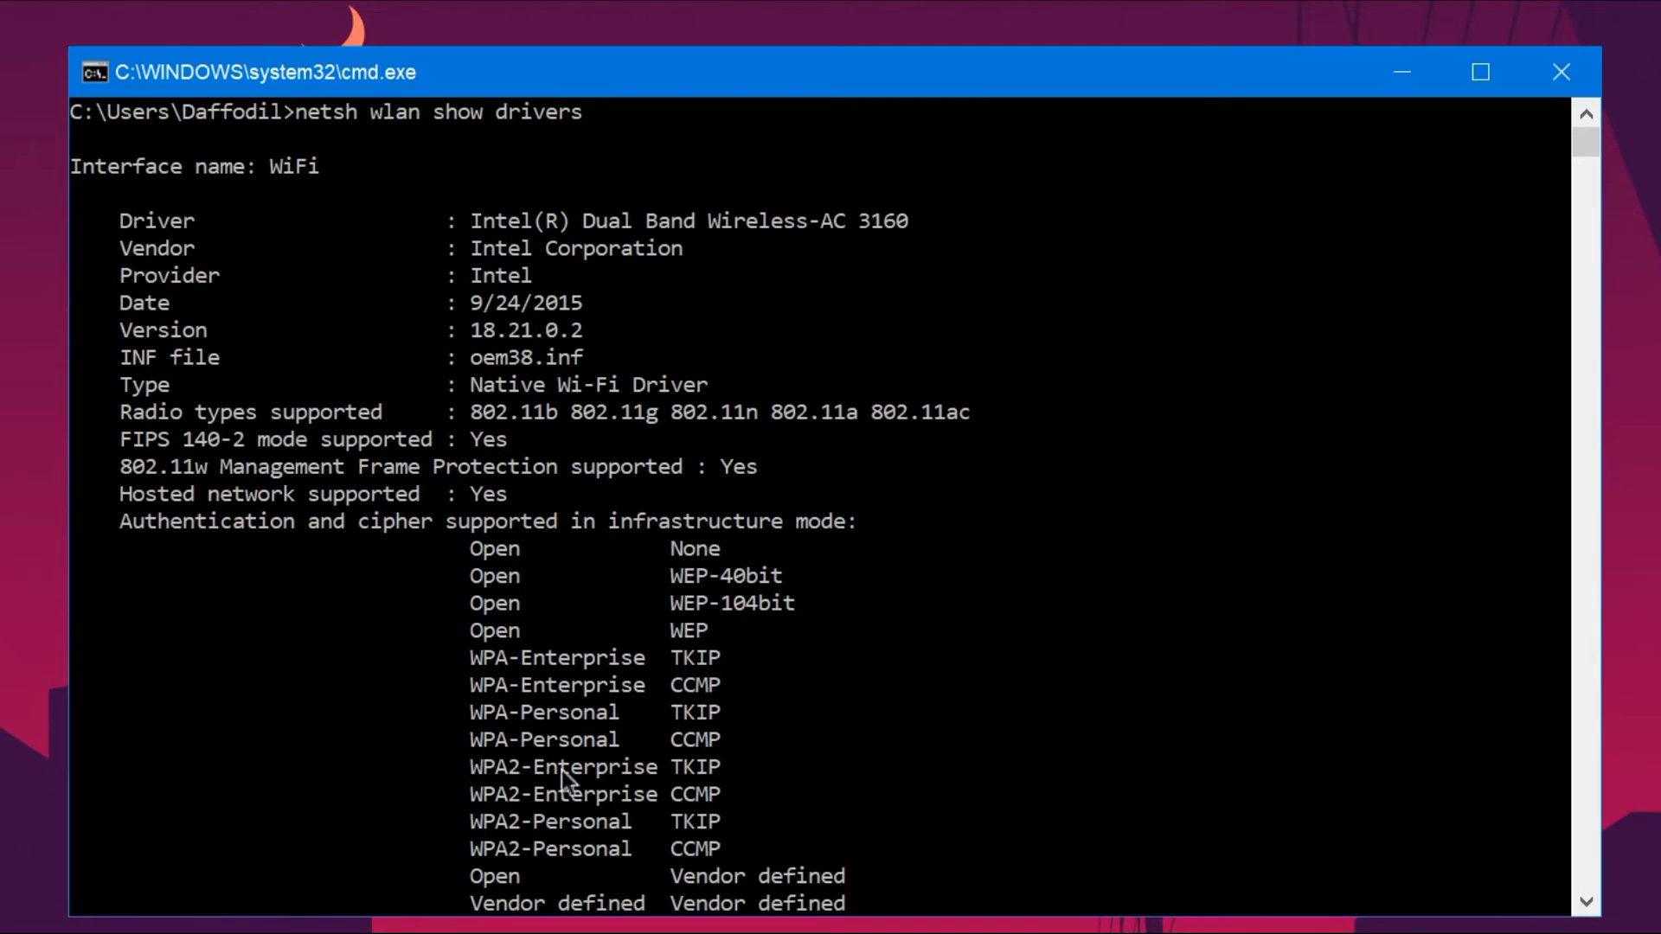
mouse_move(712, 420)
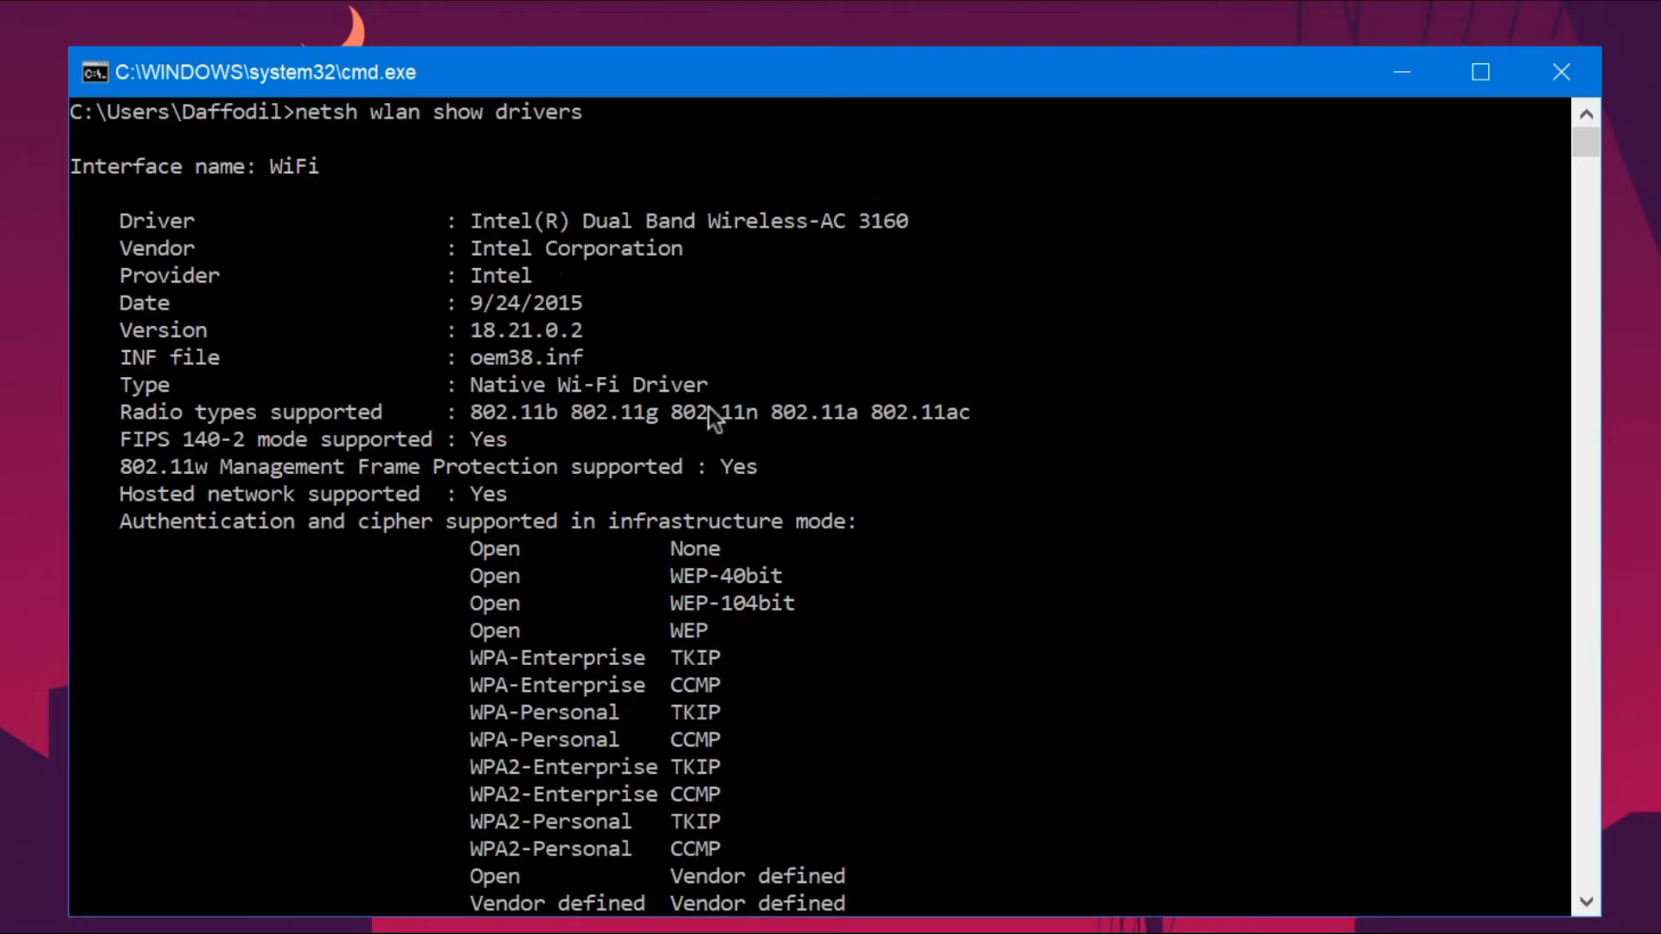
mouse_move(297, 447)
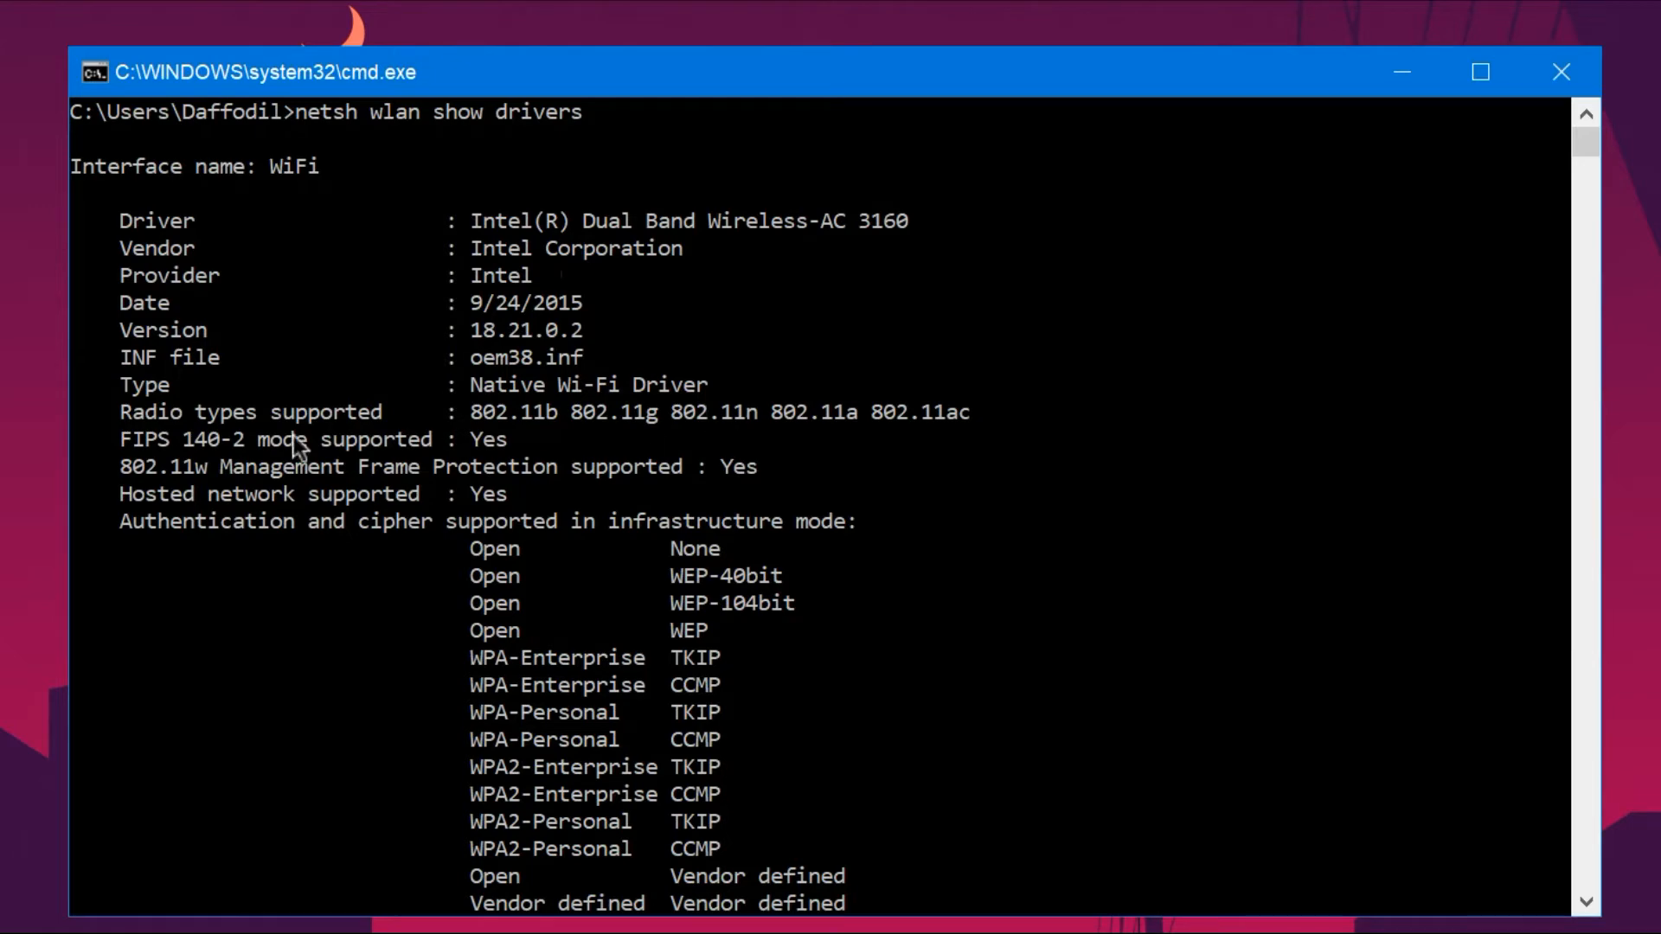
mouse_move(273, 516)
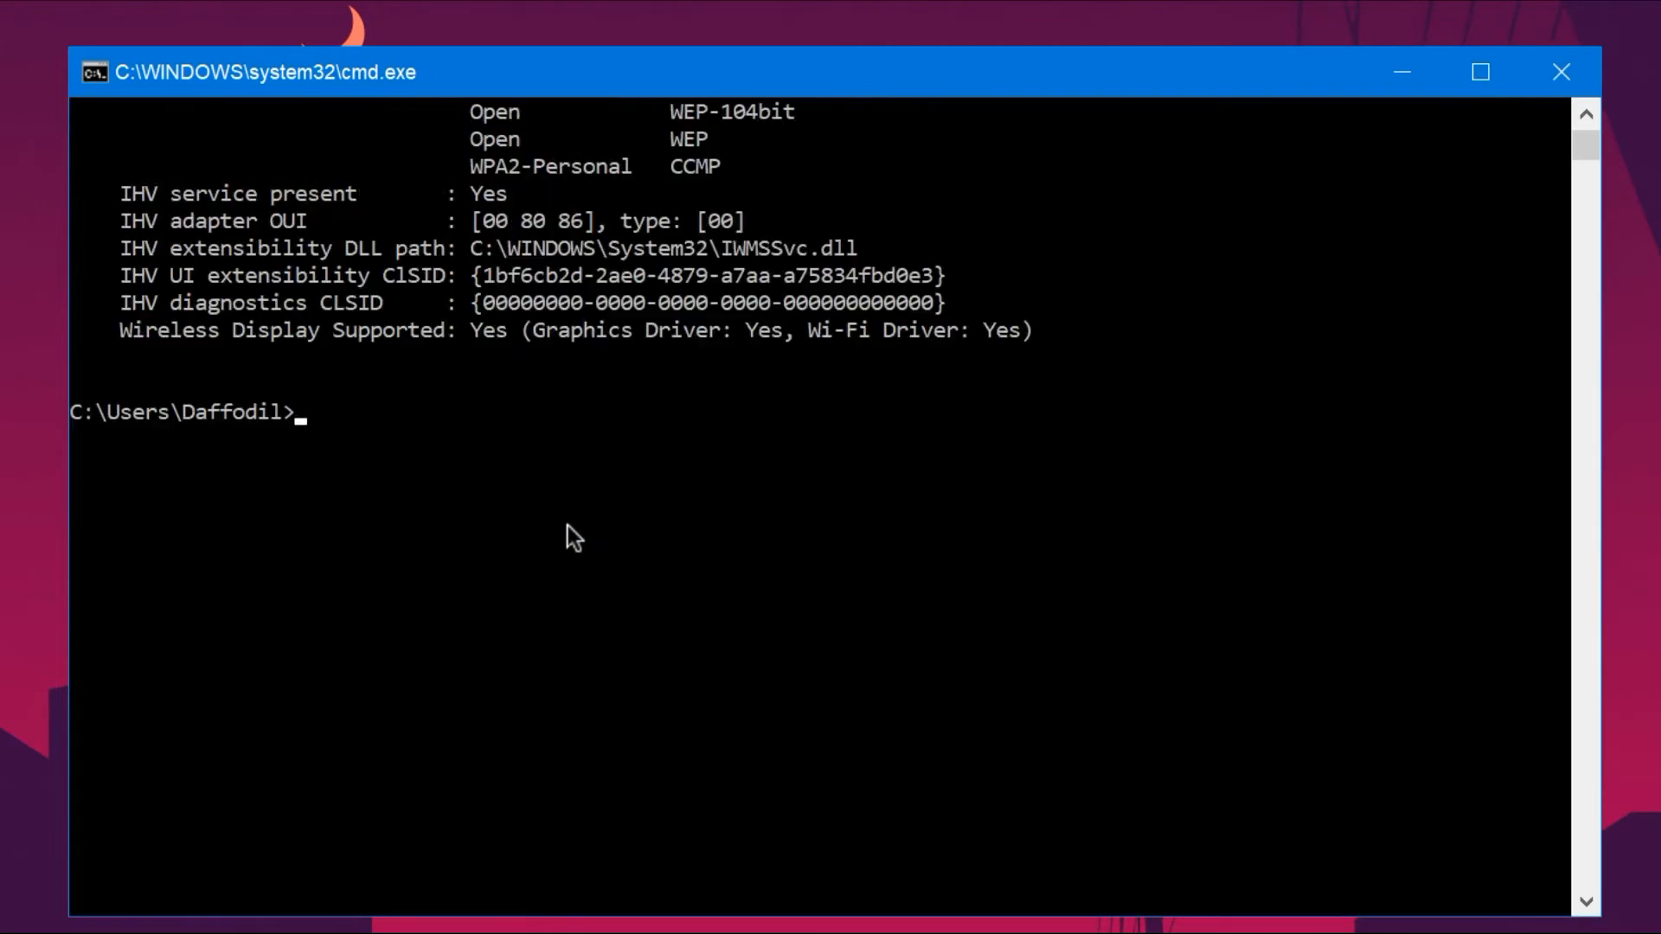
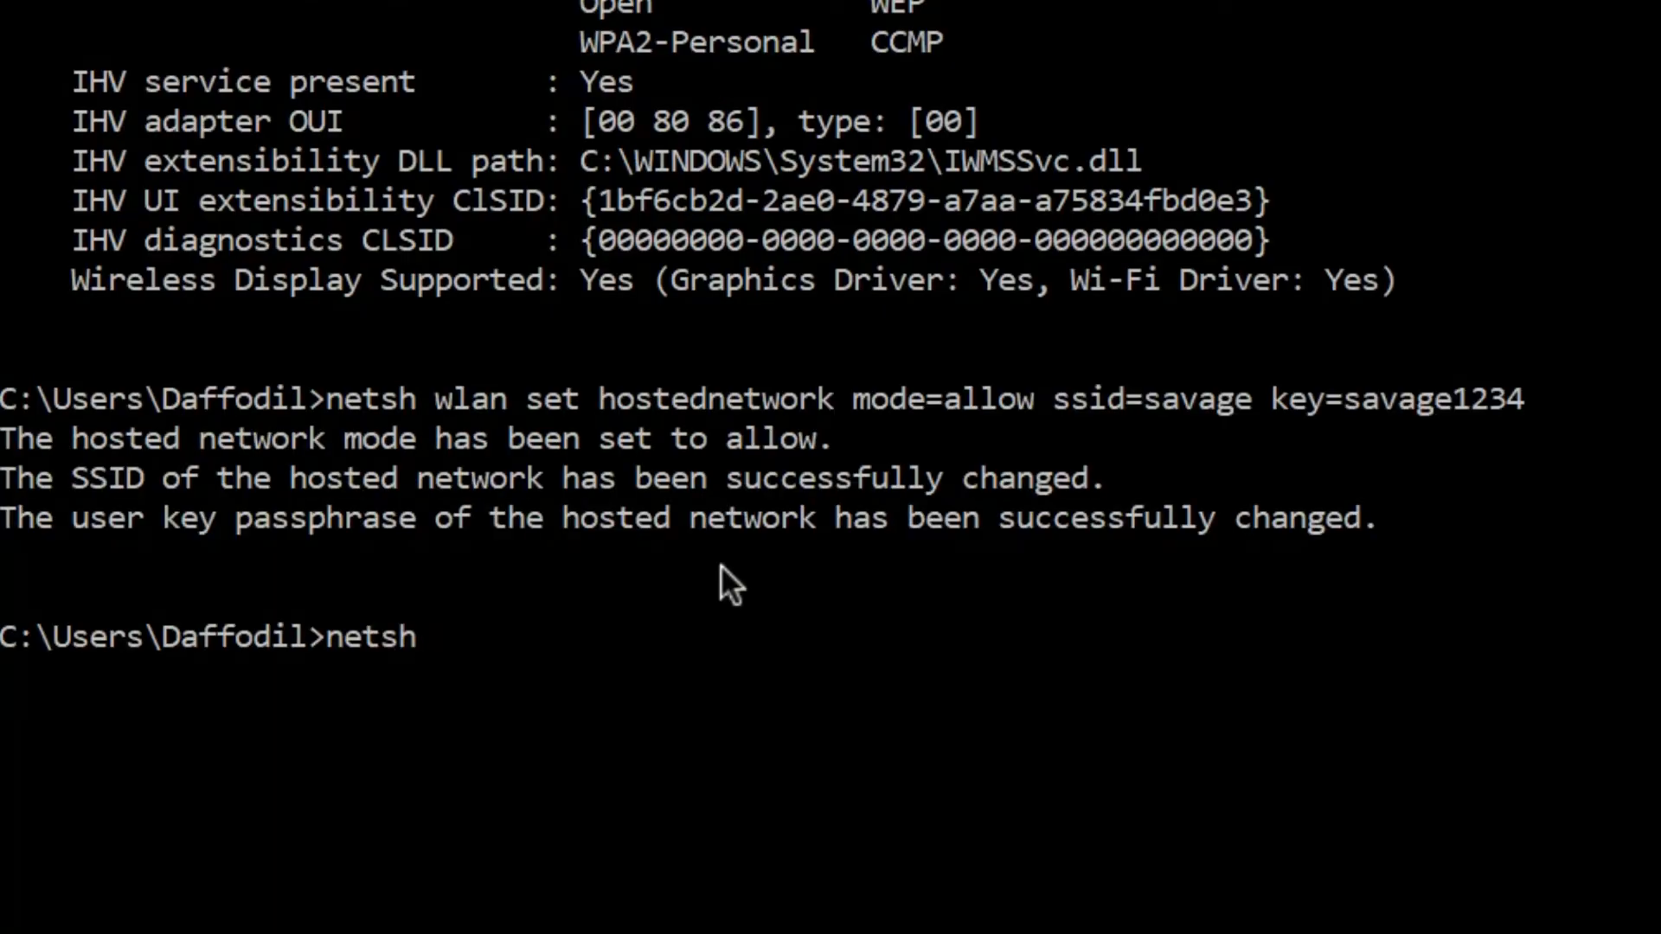
- Start the hosted network with 'netsh wlan start hostednetwork', then close Command Prompt
type("wlan start hos")
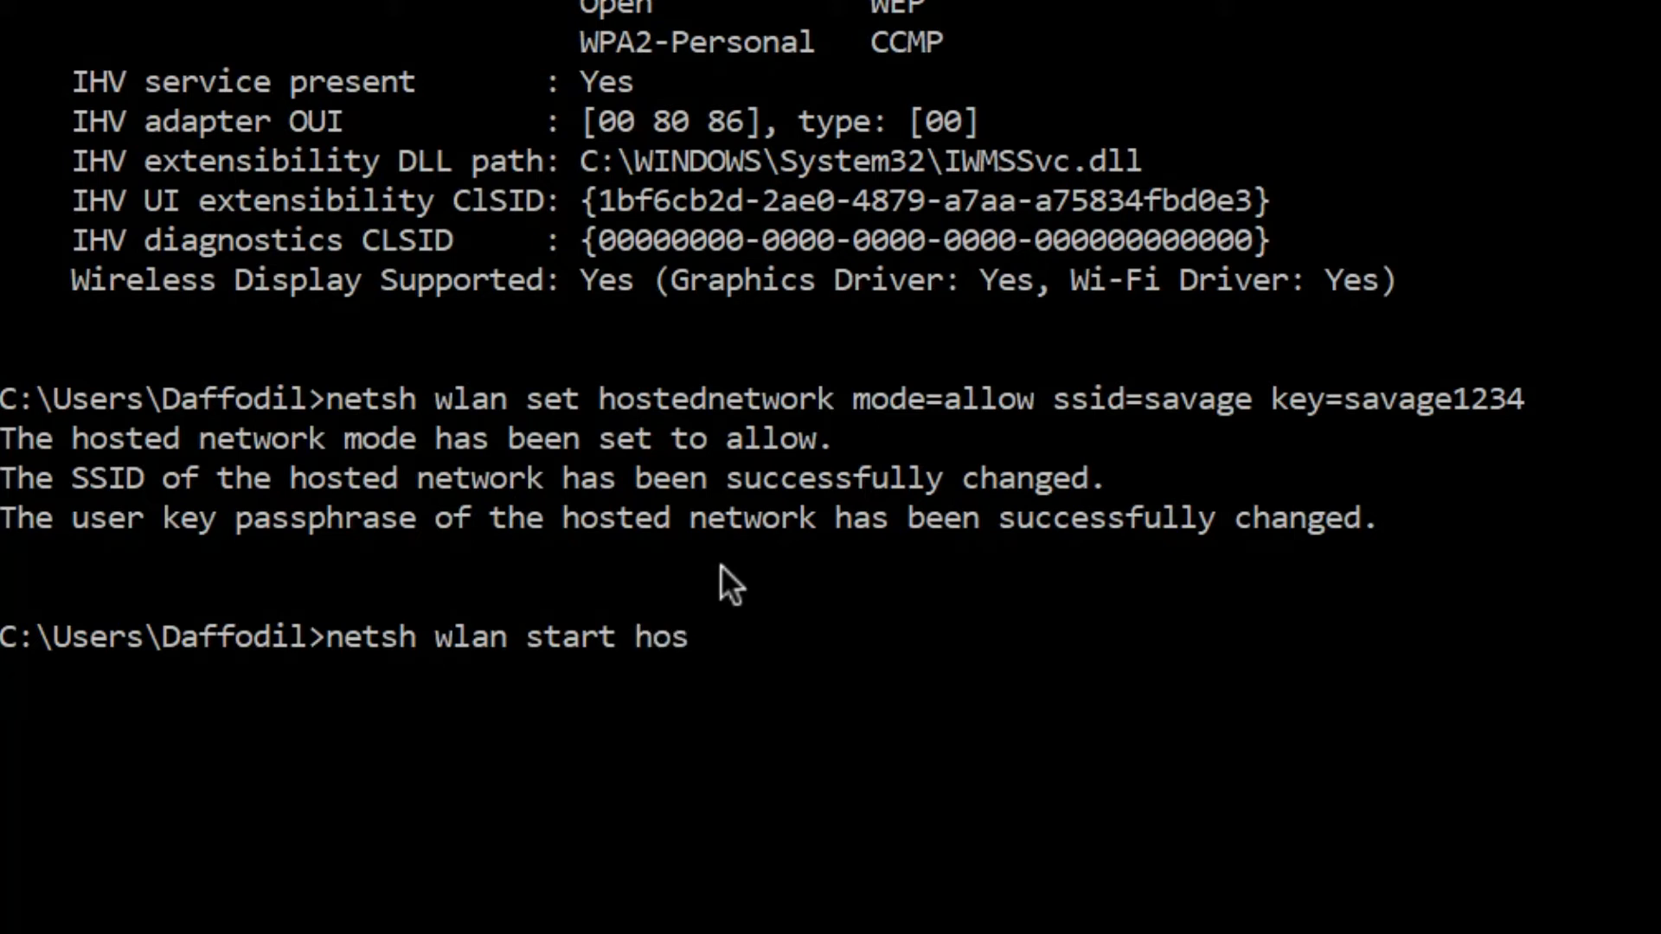
type("tedn")
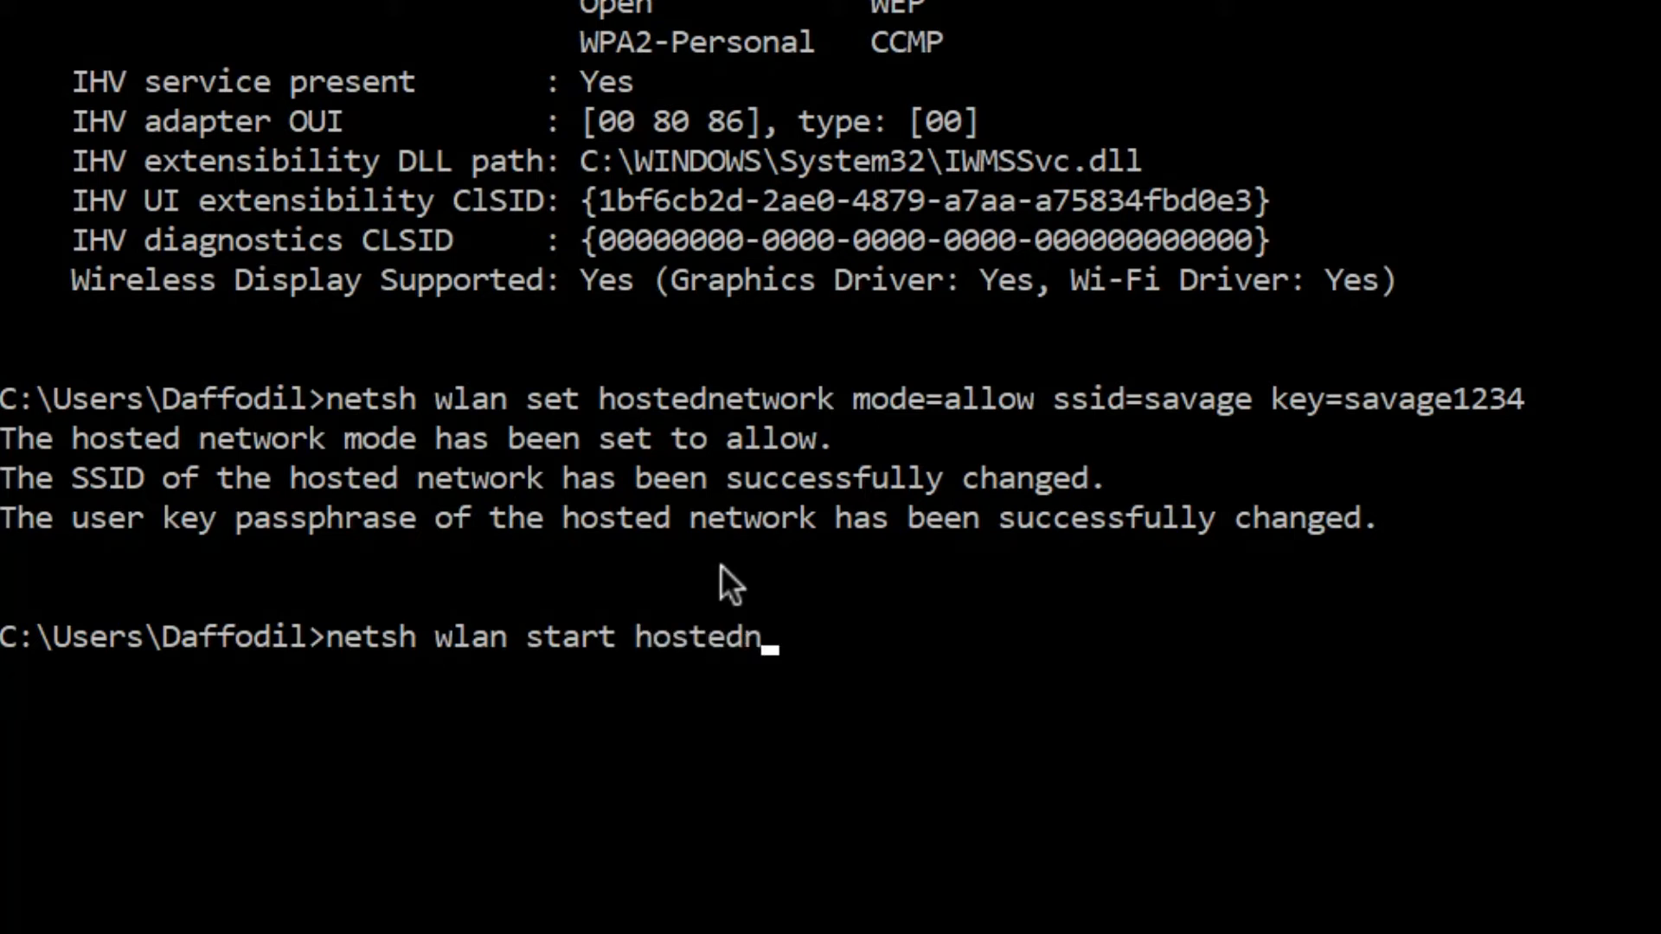
type("etwork")
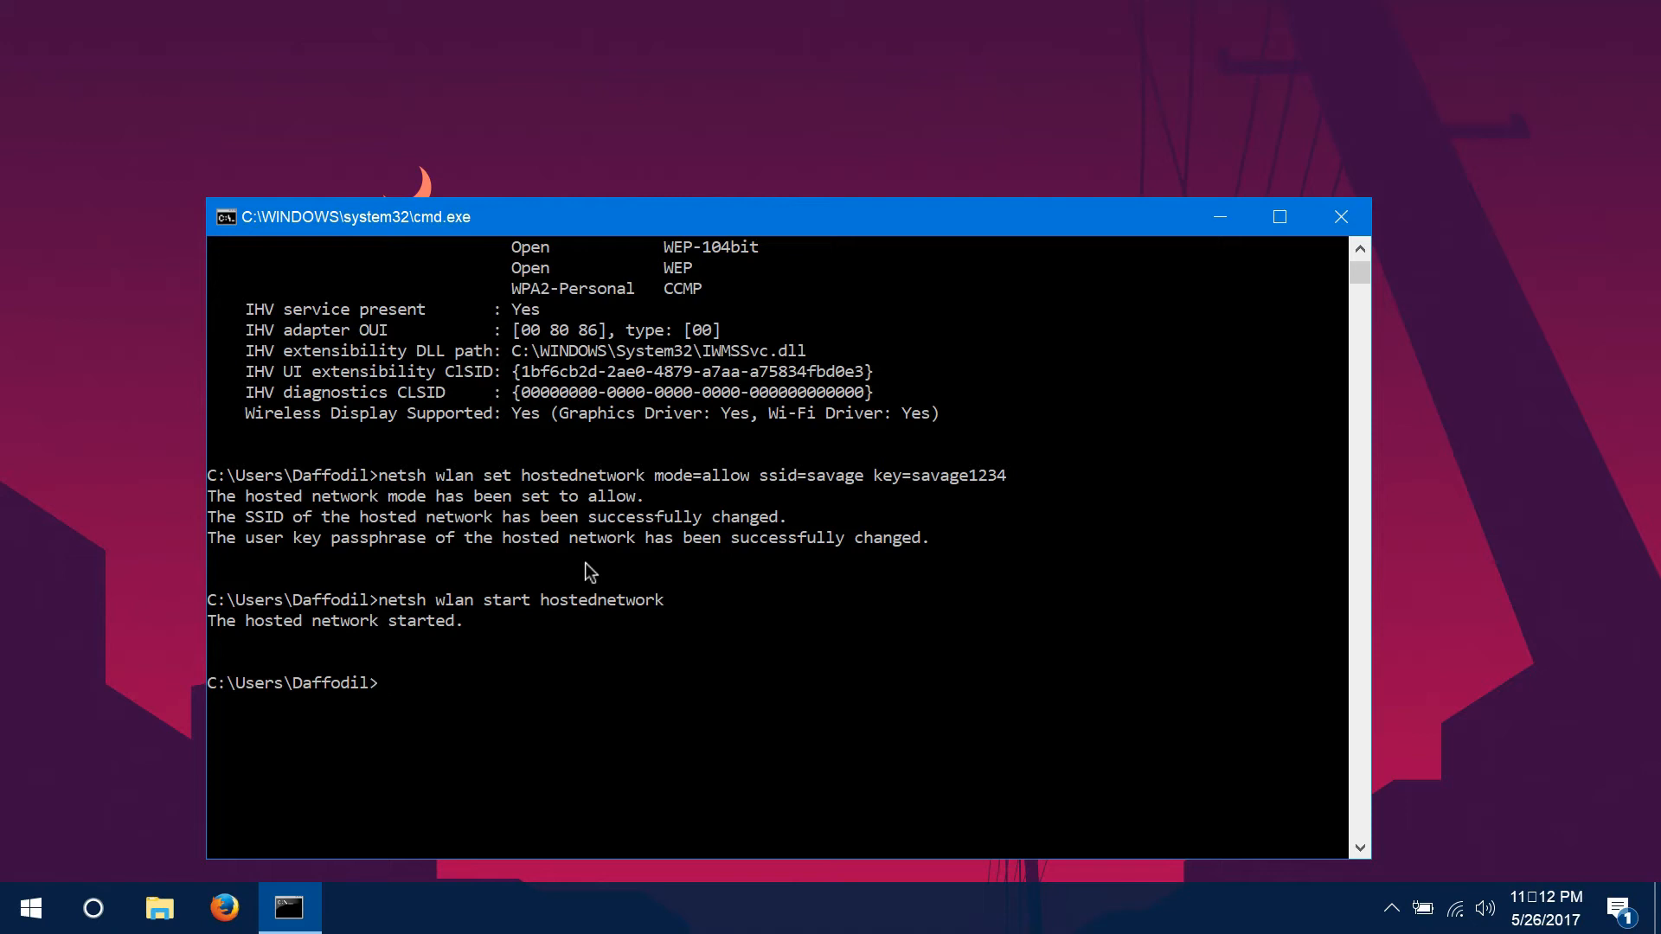
mouse_move(203, 625)
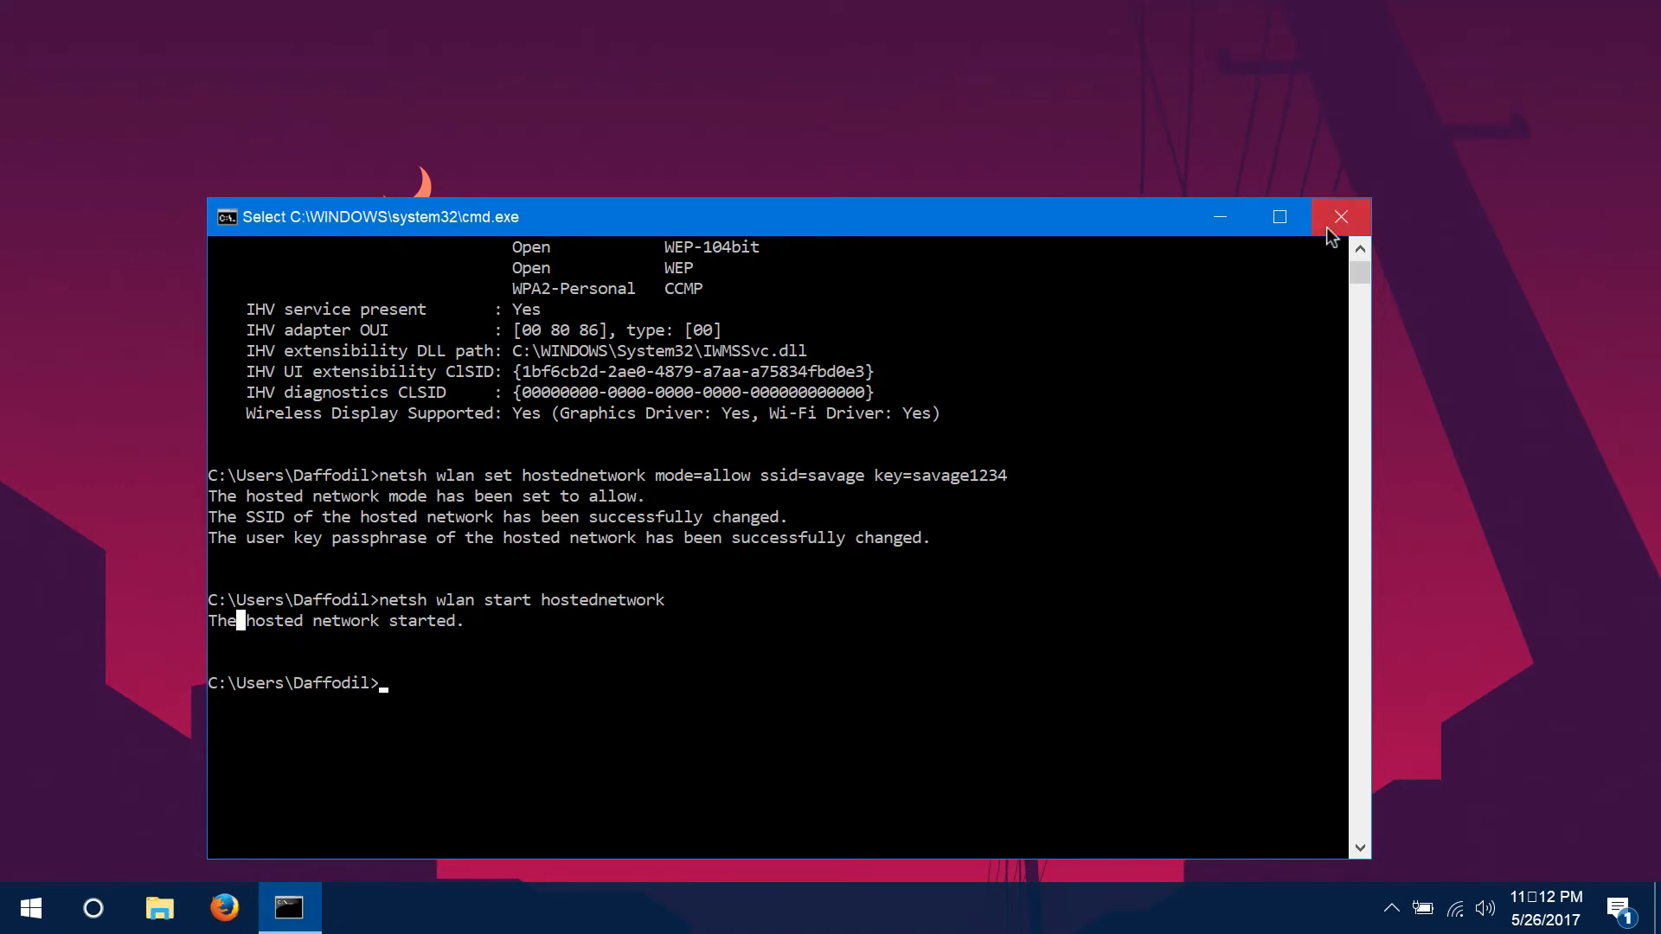
left_click(1341, 216)
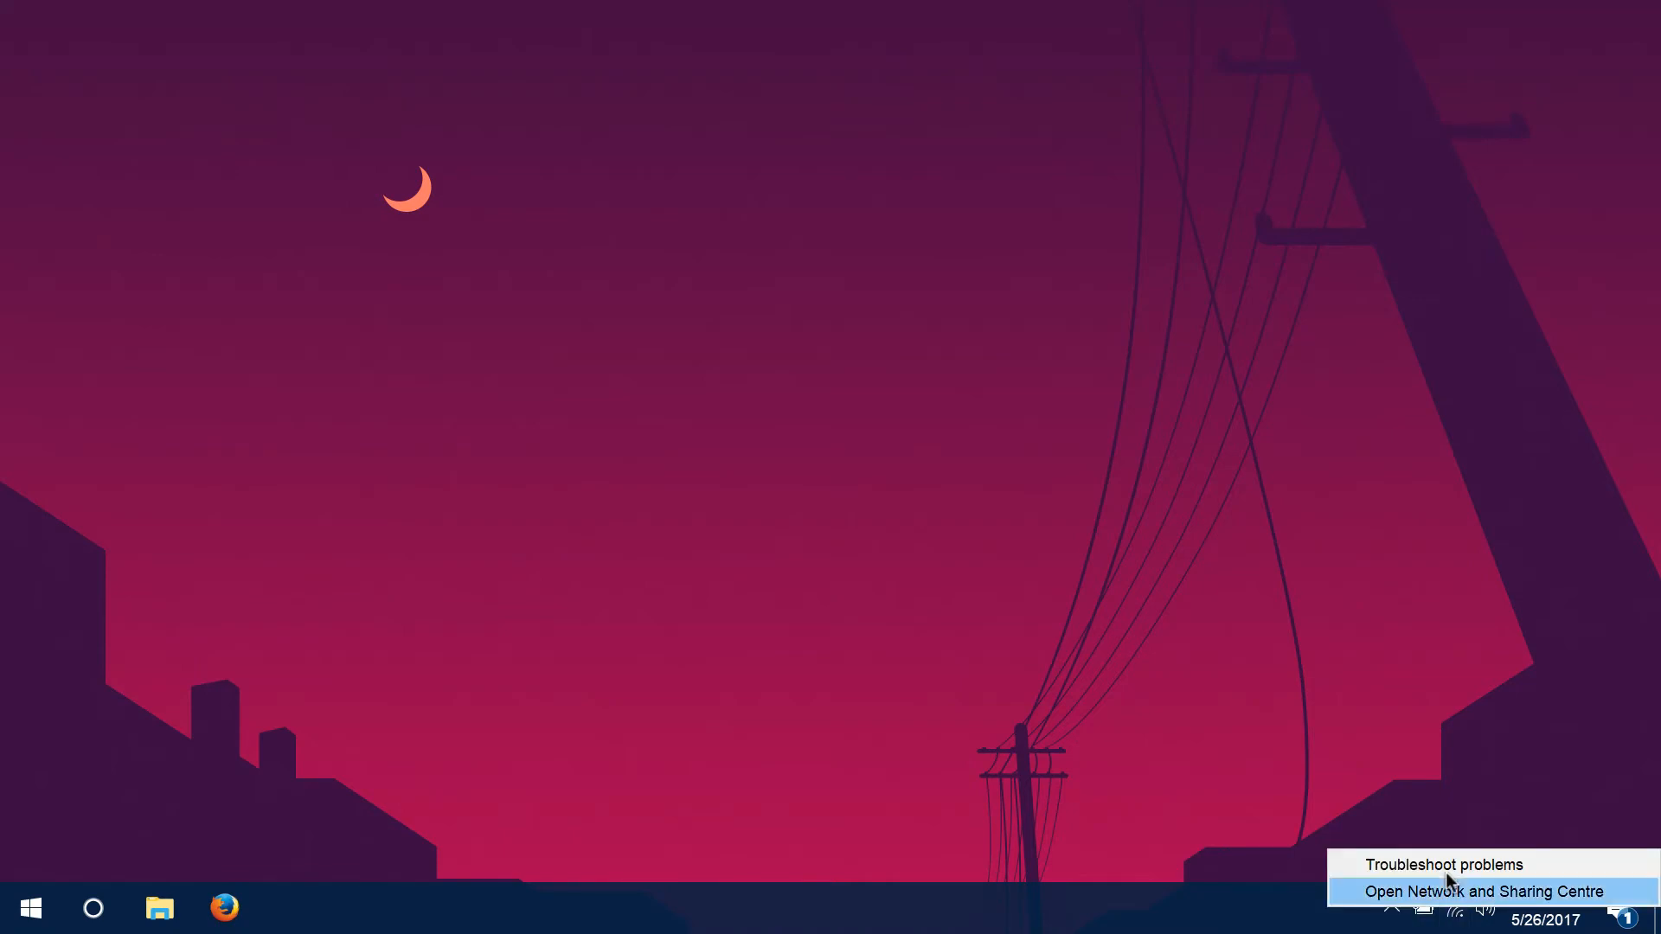
- Open Network and Sharing Centre and bring up WiFi (Virus) status and its Properties
left_click(1482, 891)
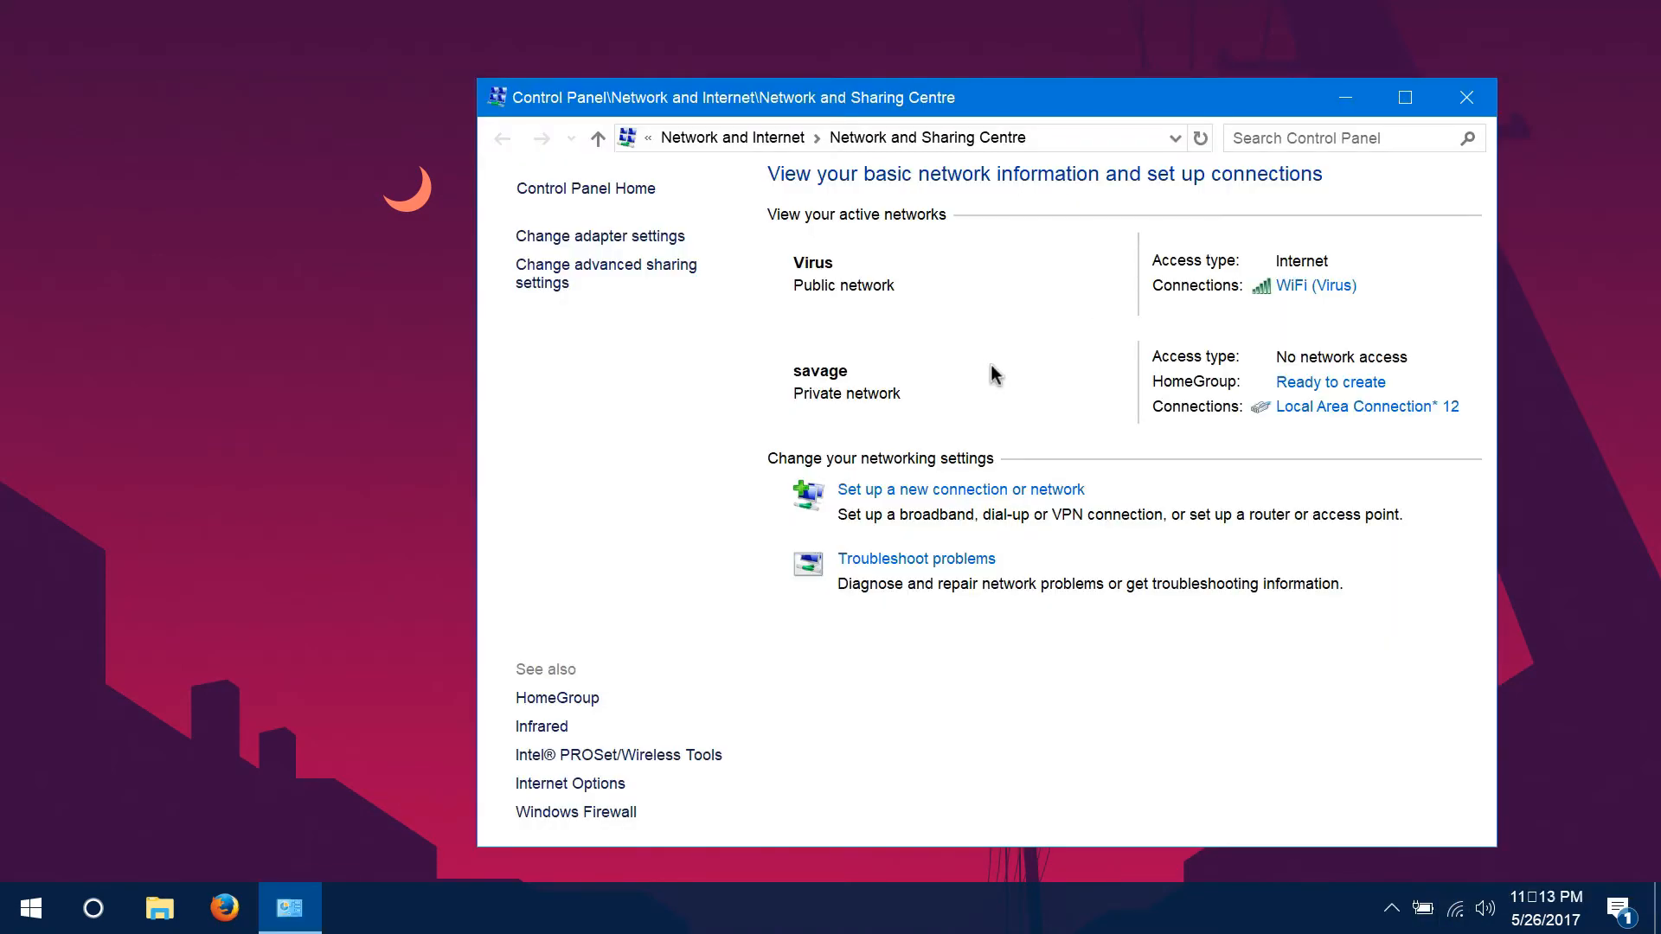
mouse_move(1314, 278)
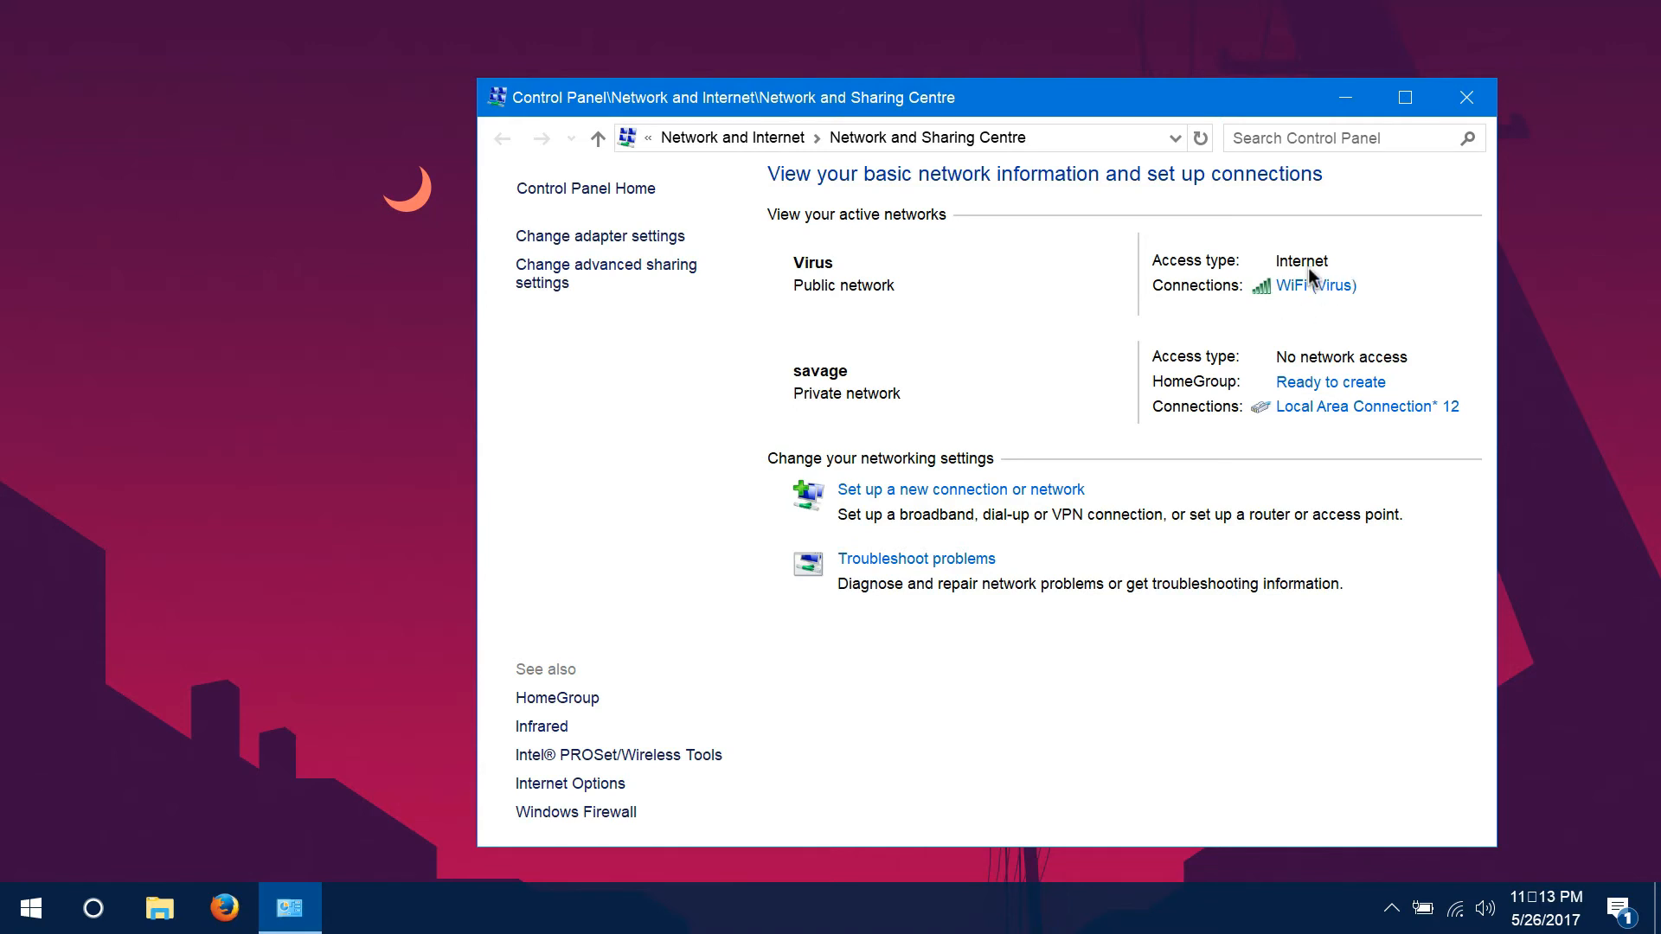
left_click(1405, 96)
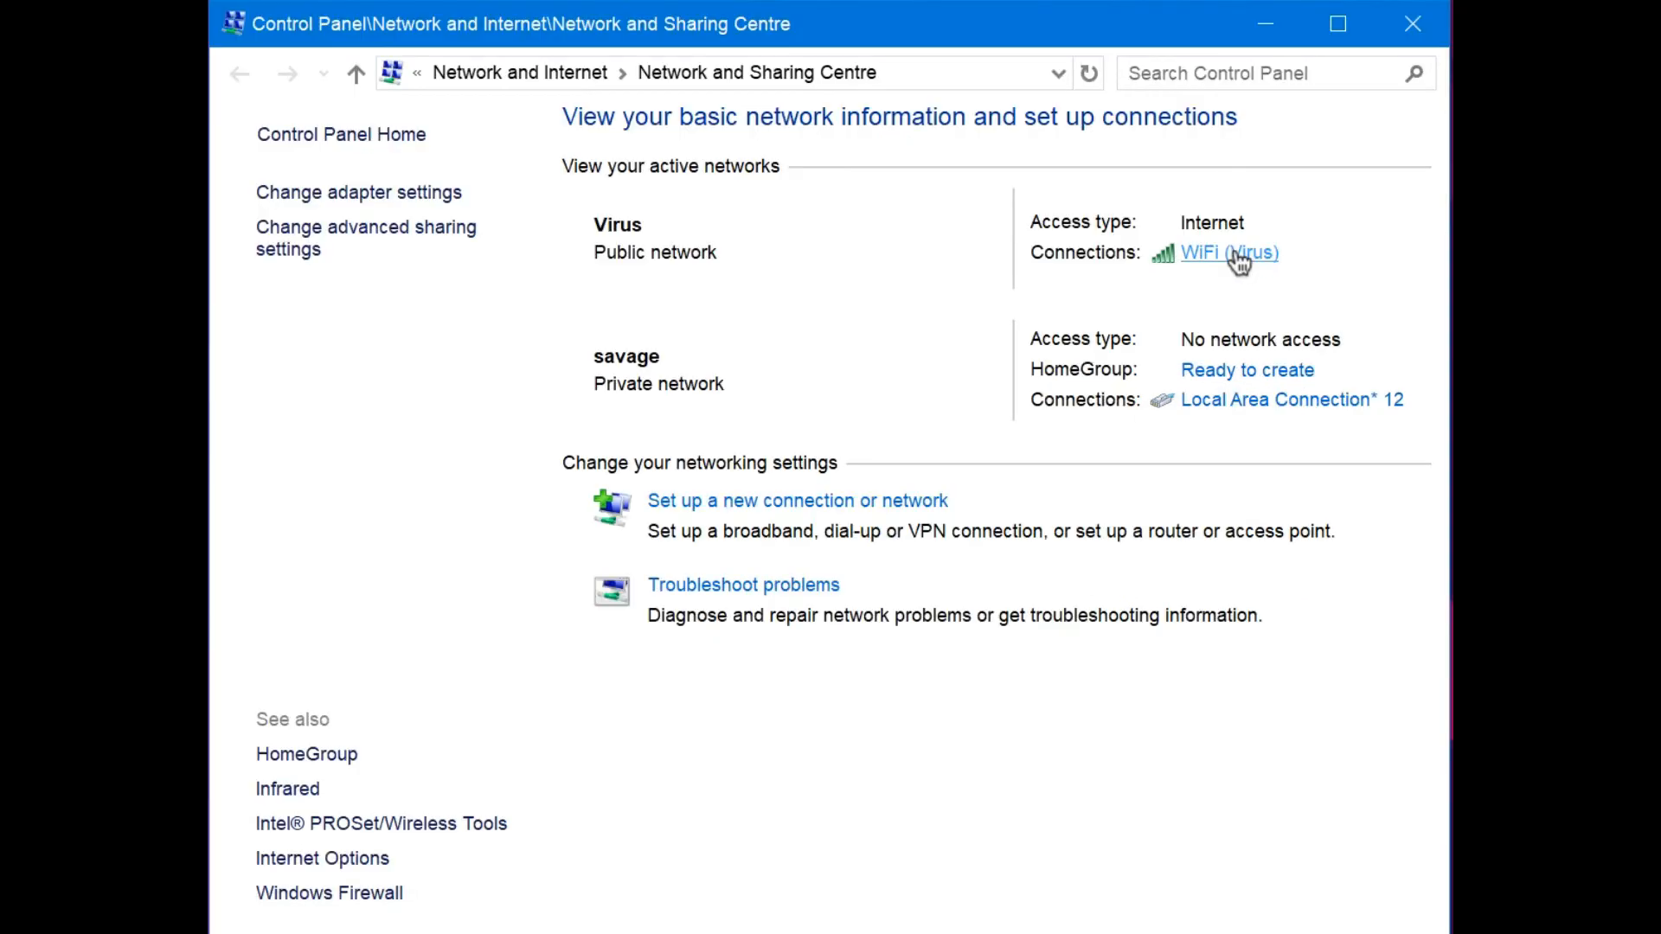
mouse_move(1346, 437)
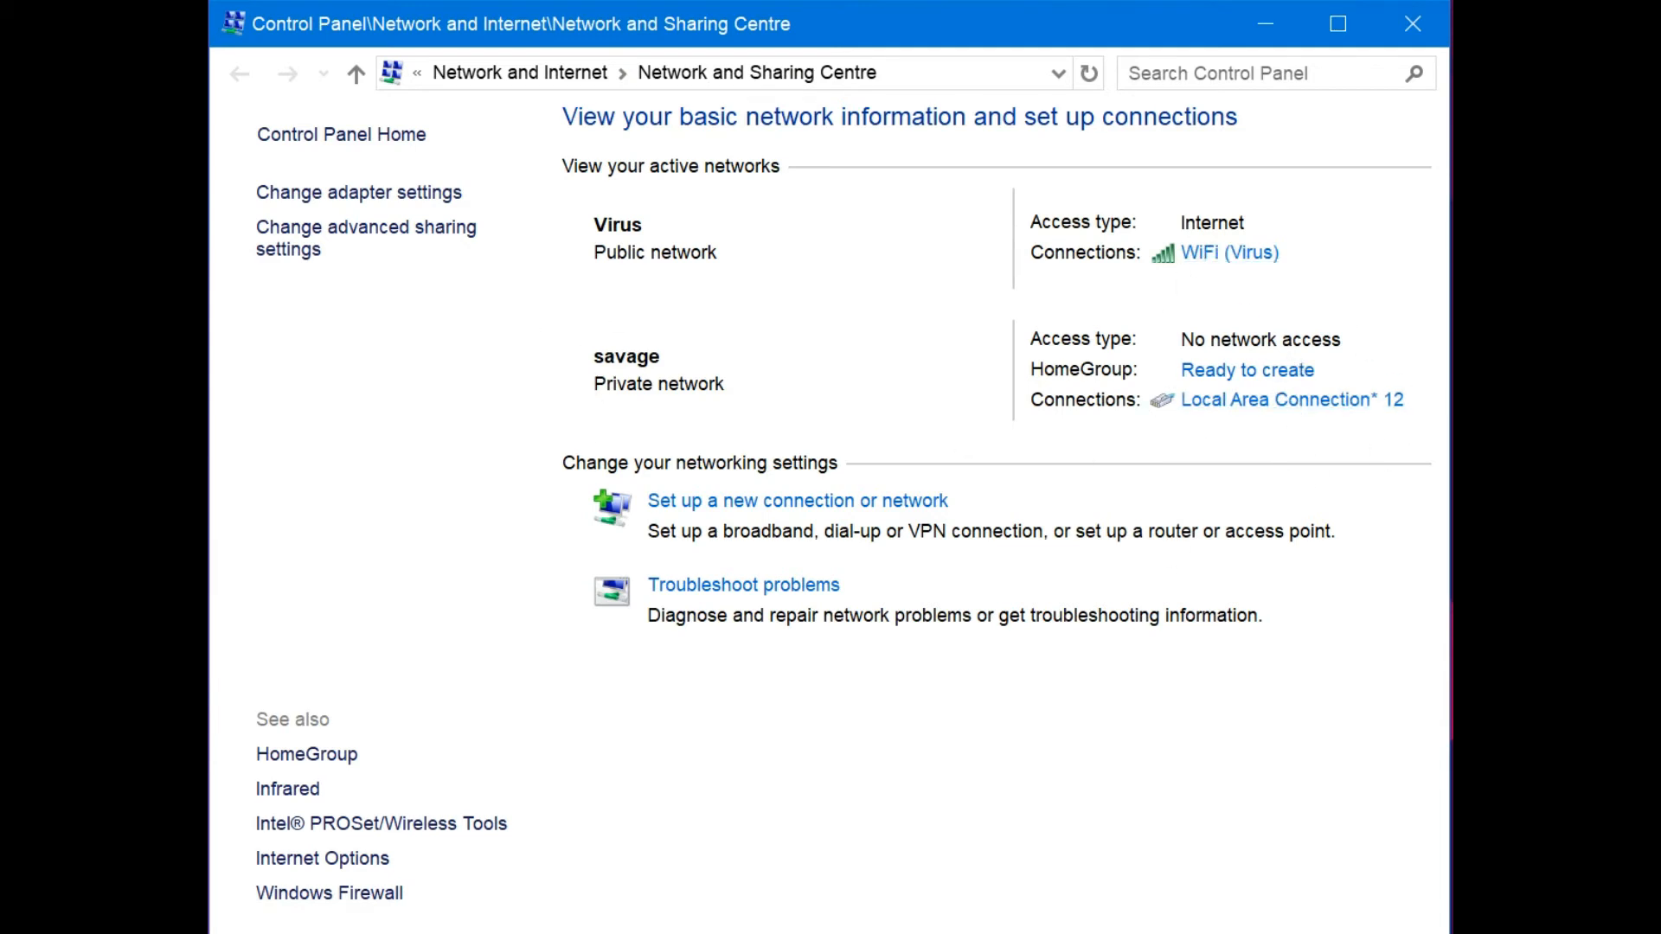
mouse_move(1293, 401)
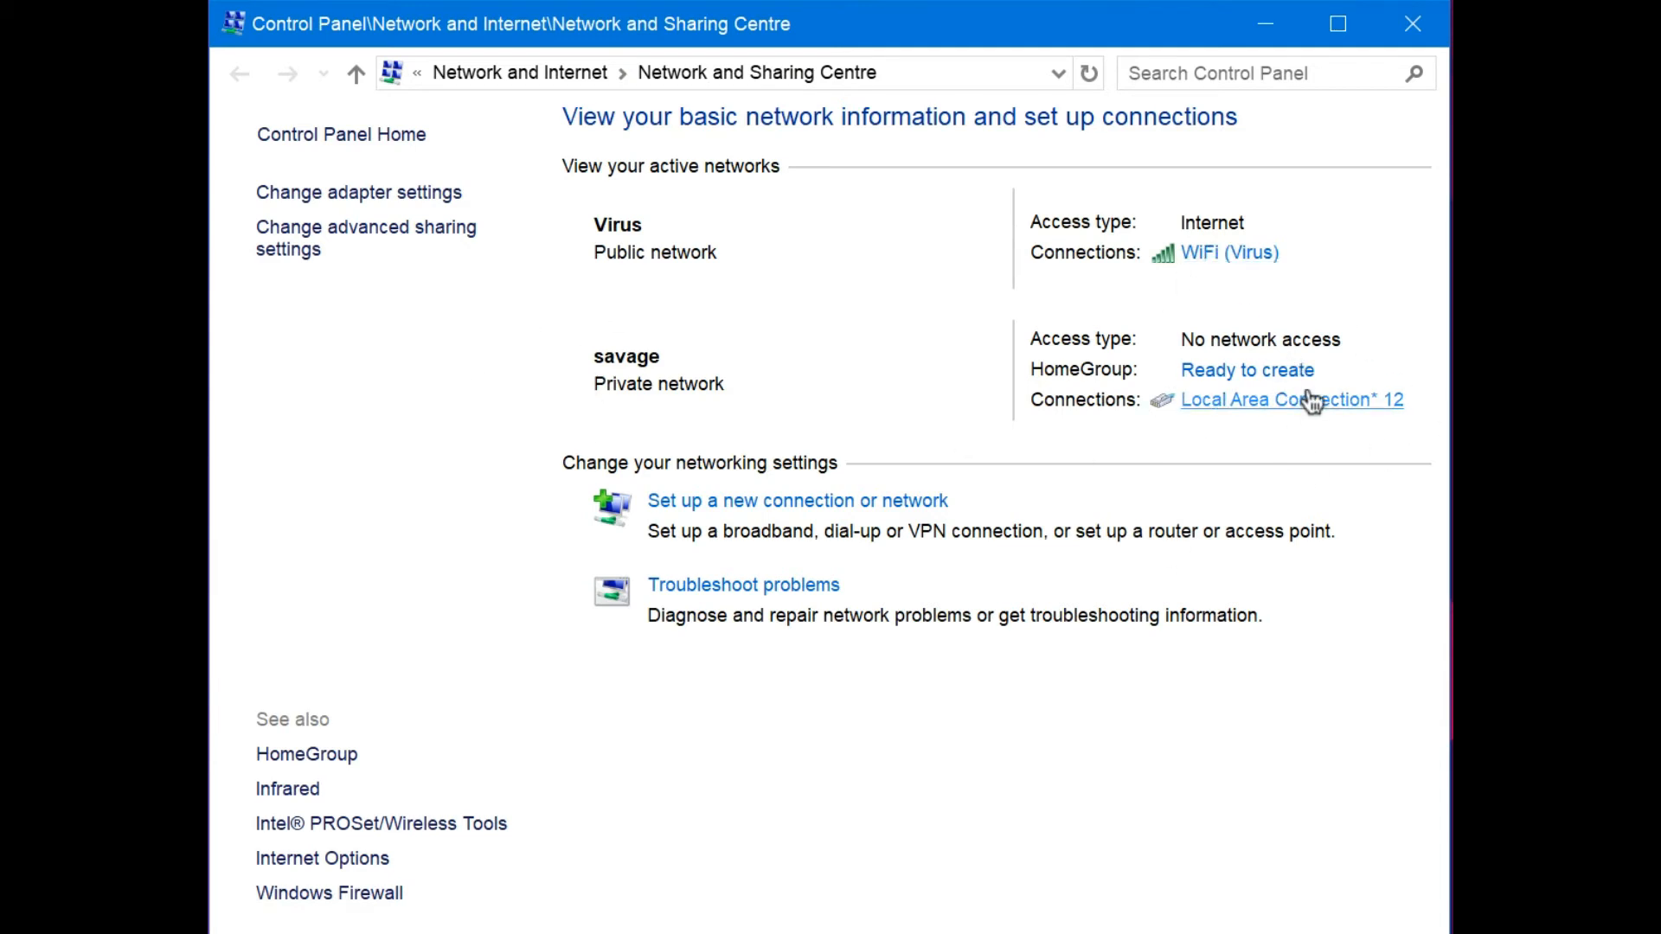
left_click(1228, 252)
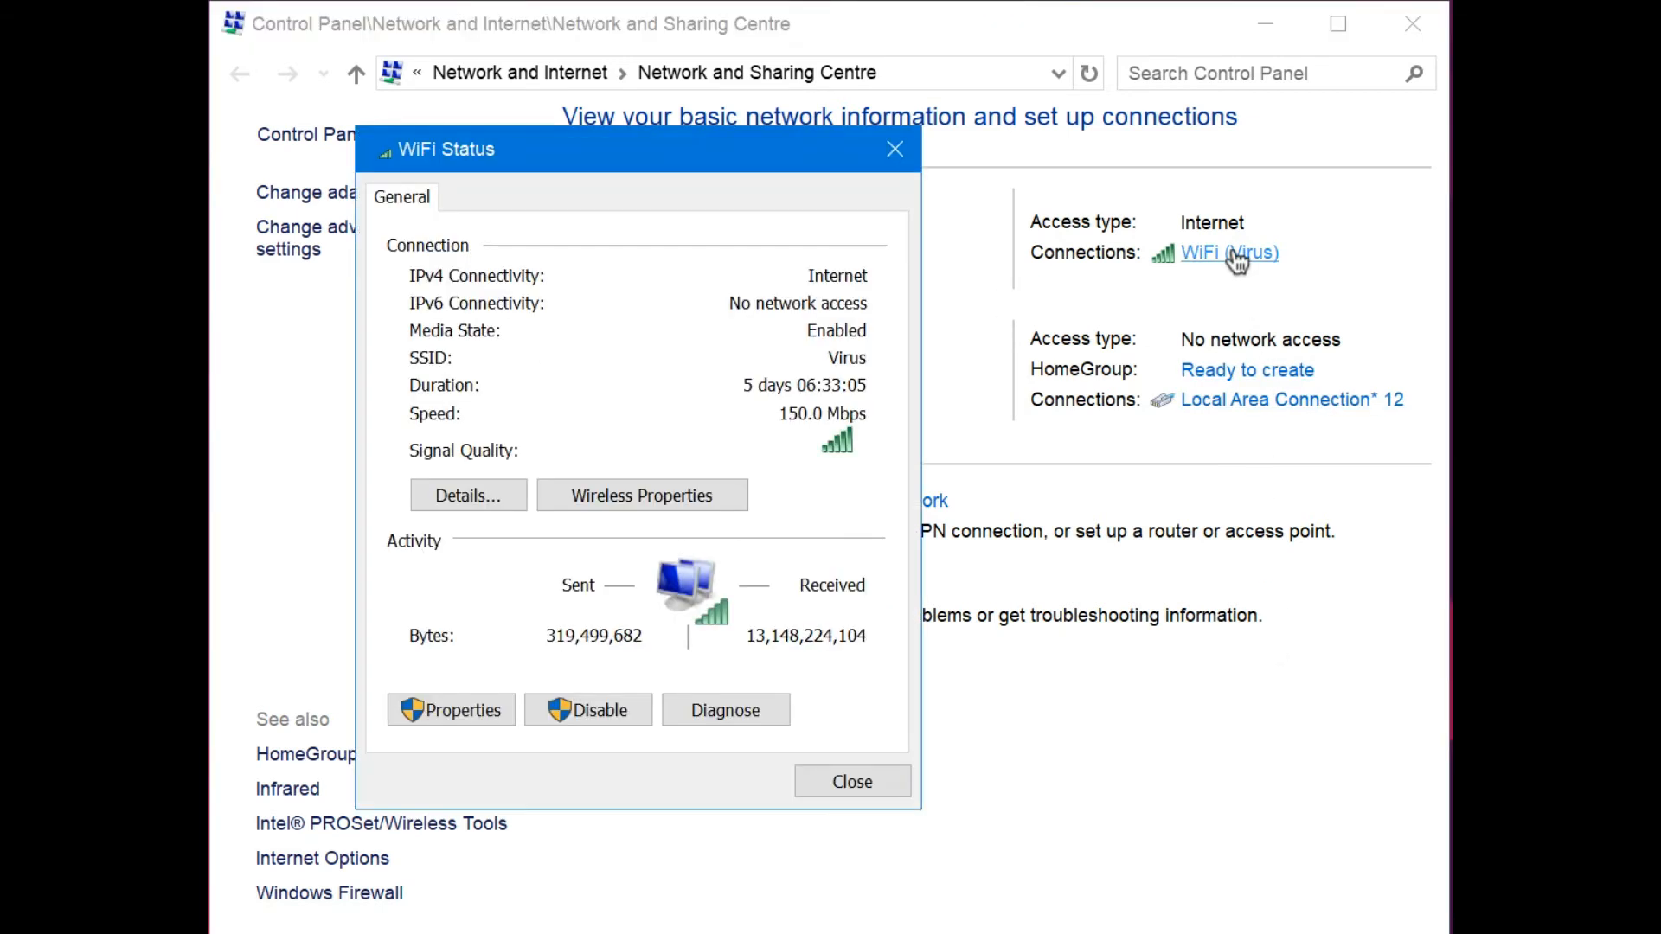
mouse_move(757, 510)
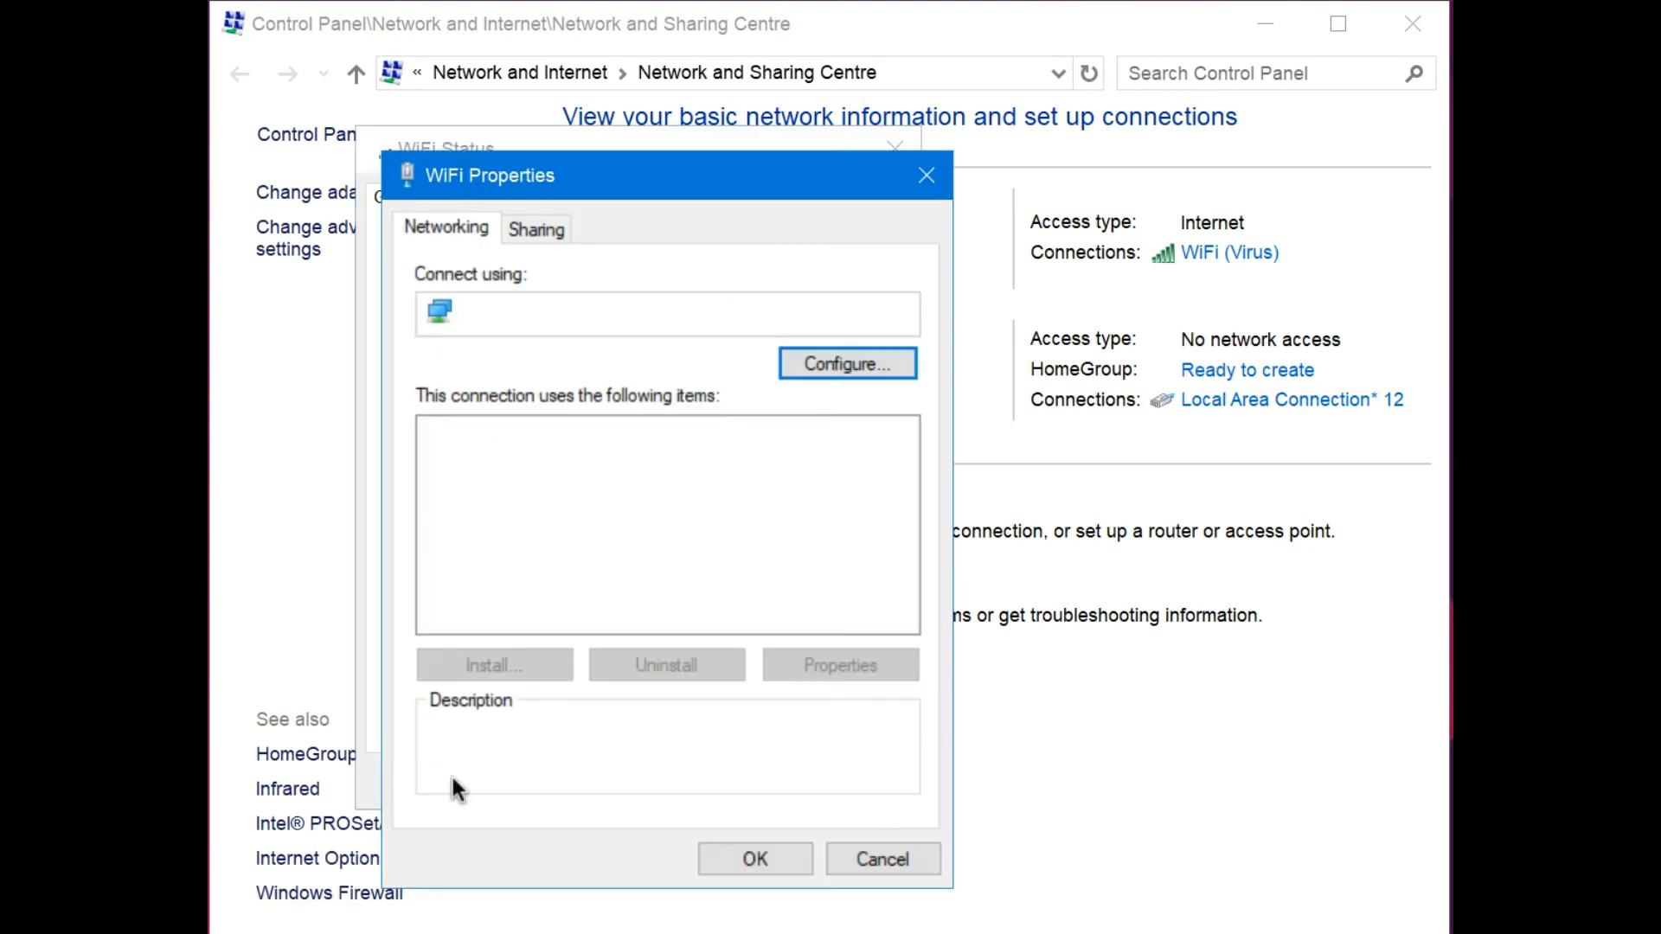
- View the WiFi connection's Internet Connection Sharing options, then close Properties unchanged
left_click(537, 228)
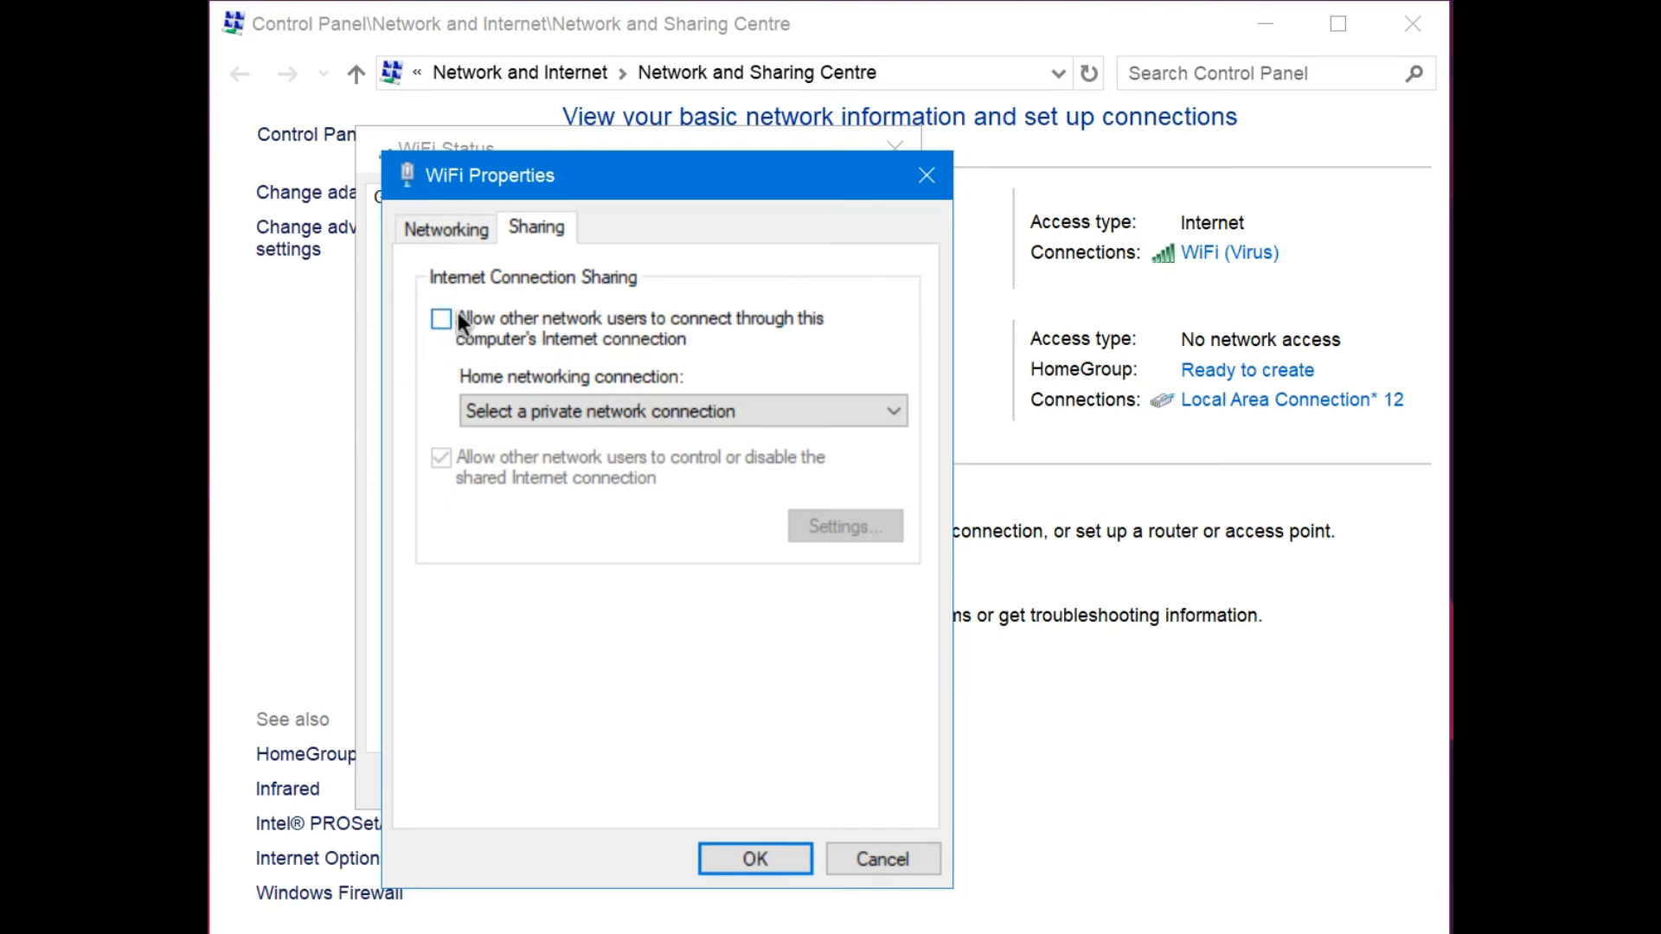
mouse_move(534, 327)
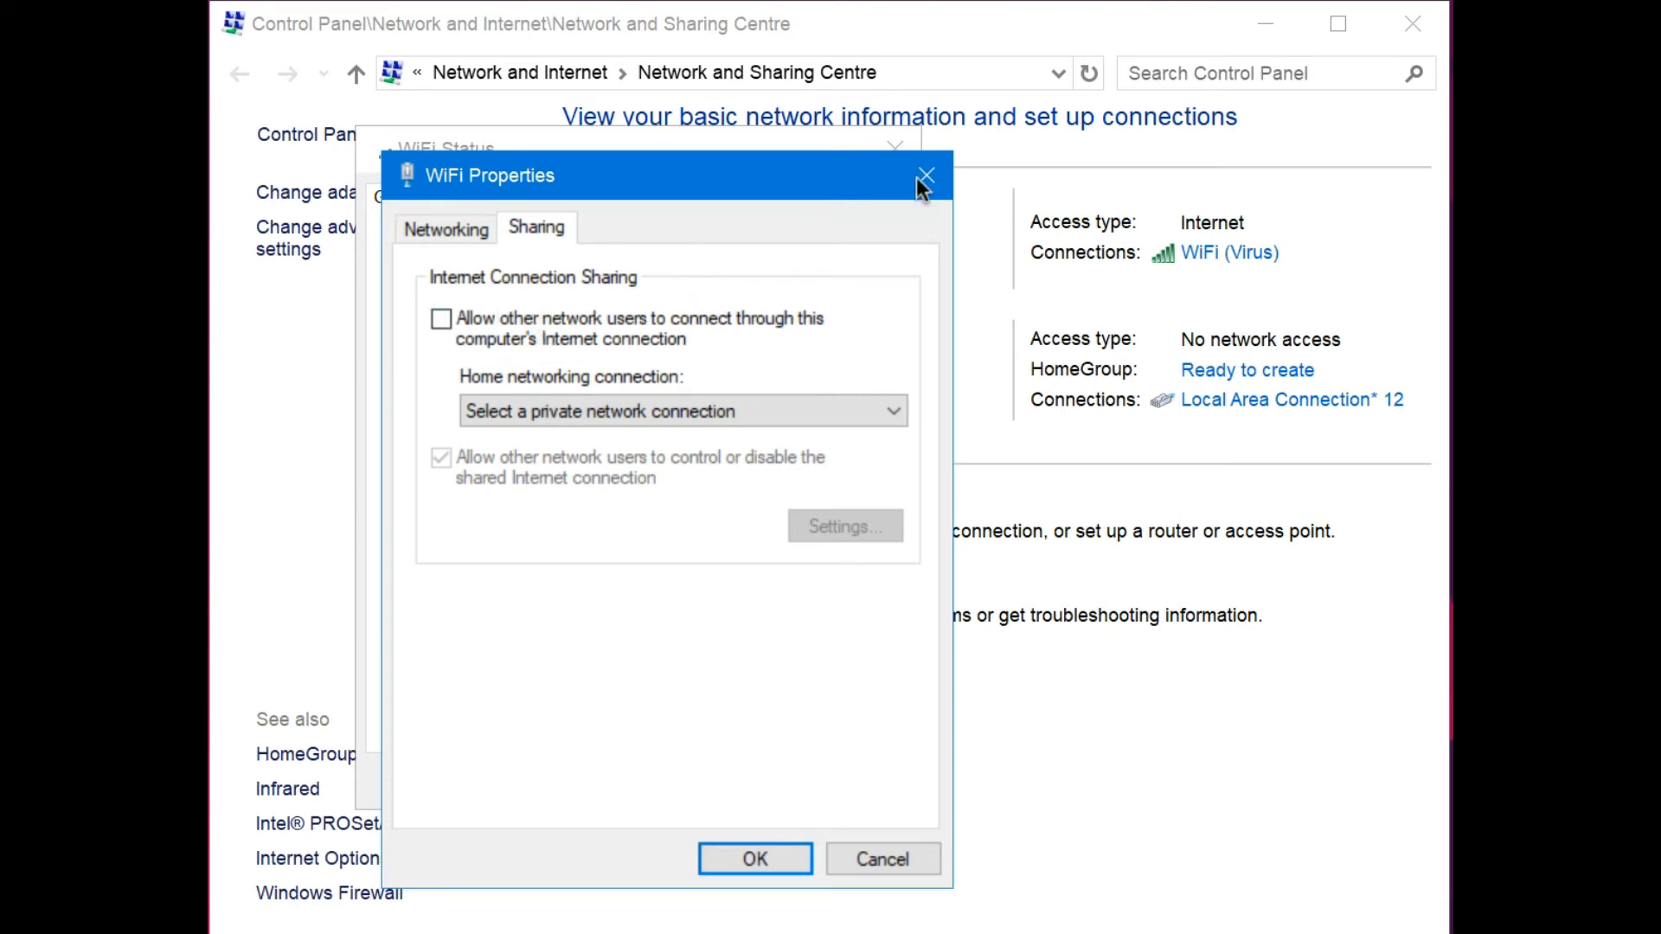
left_click(926, 175)
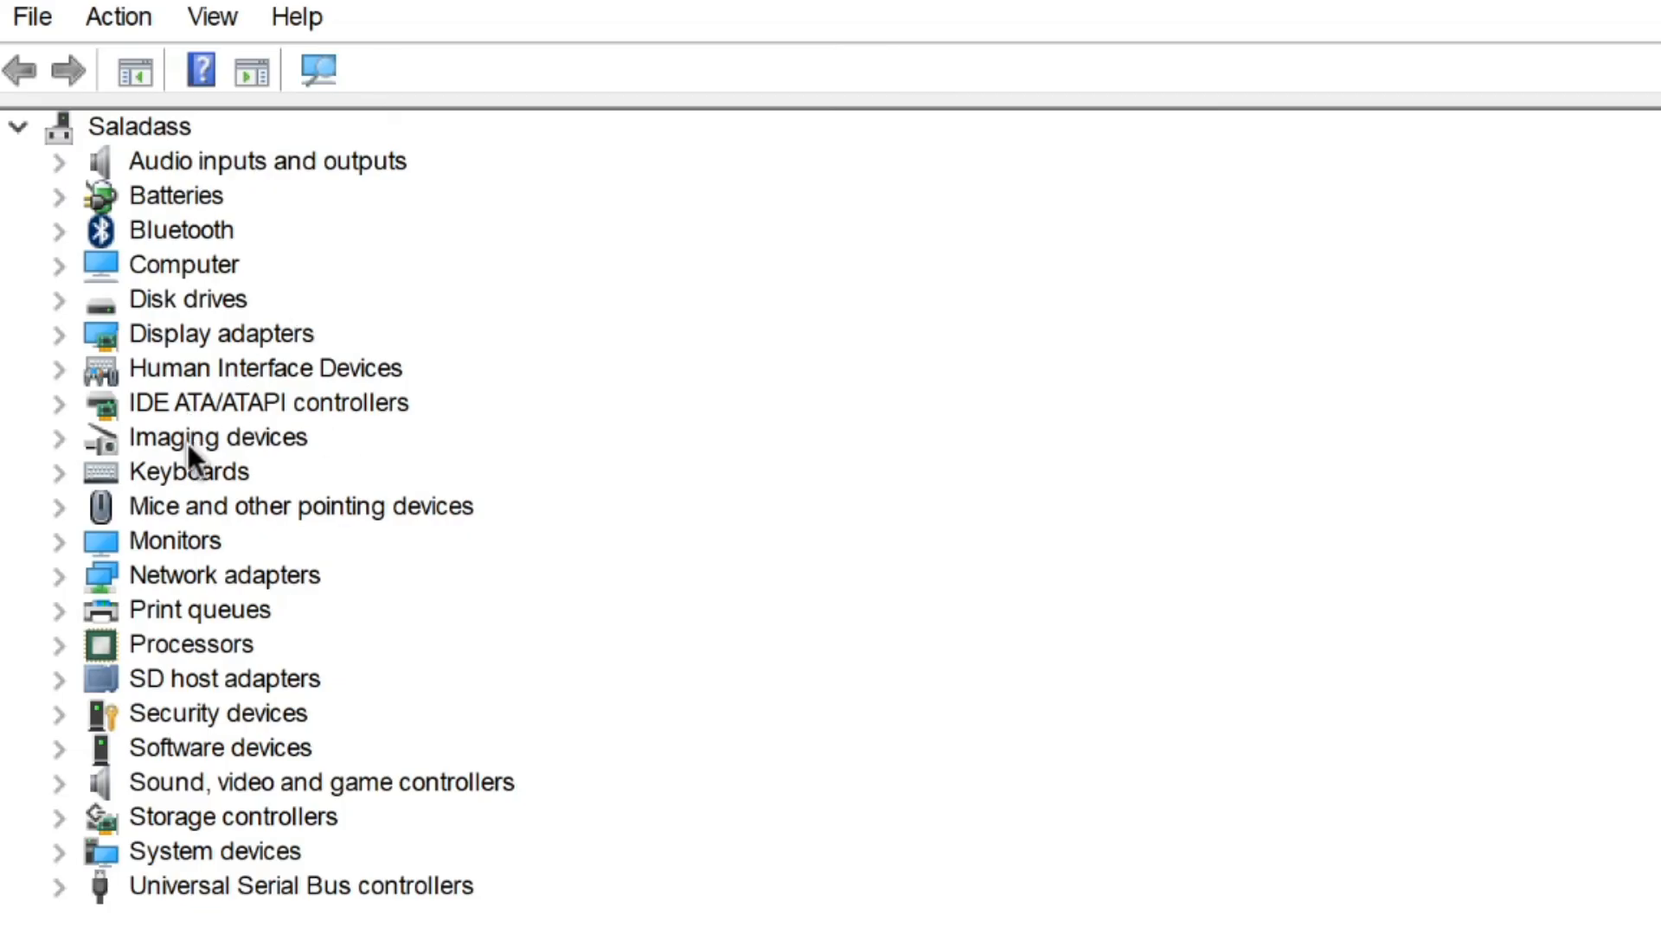
- Expand Network adapters, inspect Microsoft Hosted Network Virtual Adapter's options, then close Device Manager
left_click(212, 17)
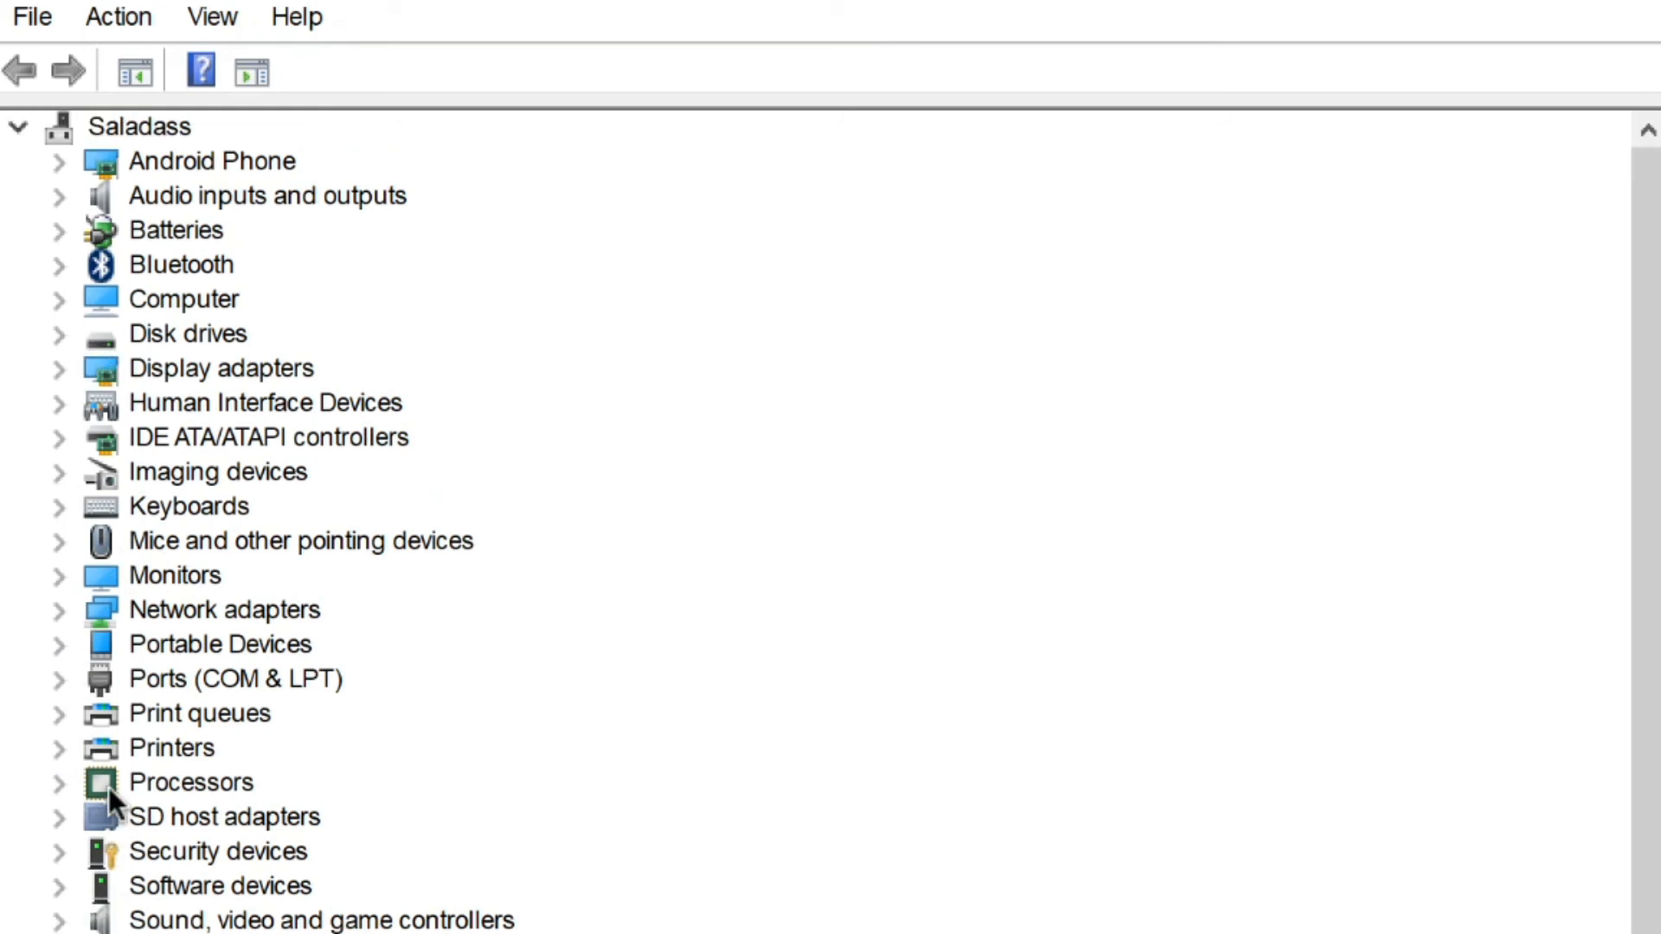
mouse_move(61, 622)
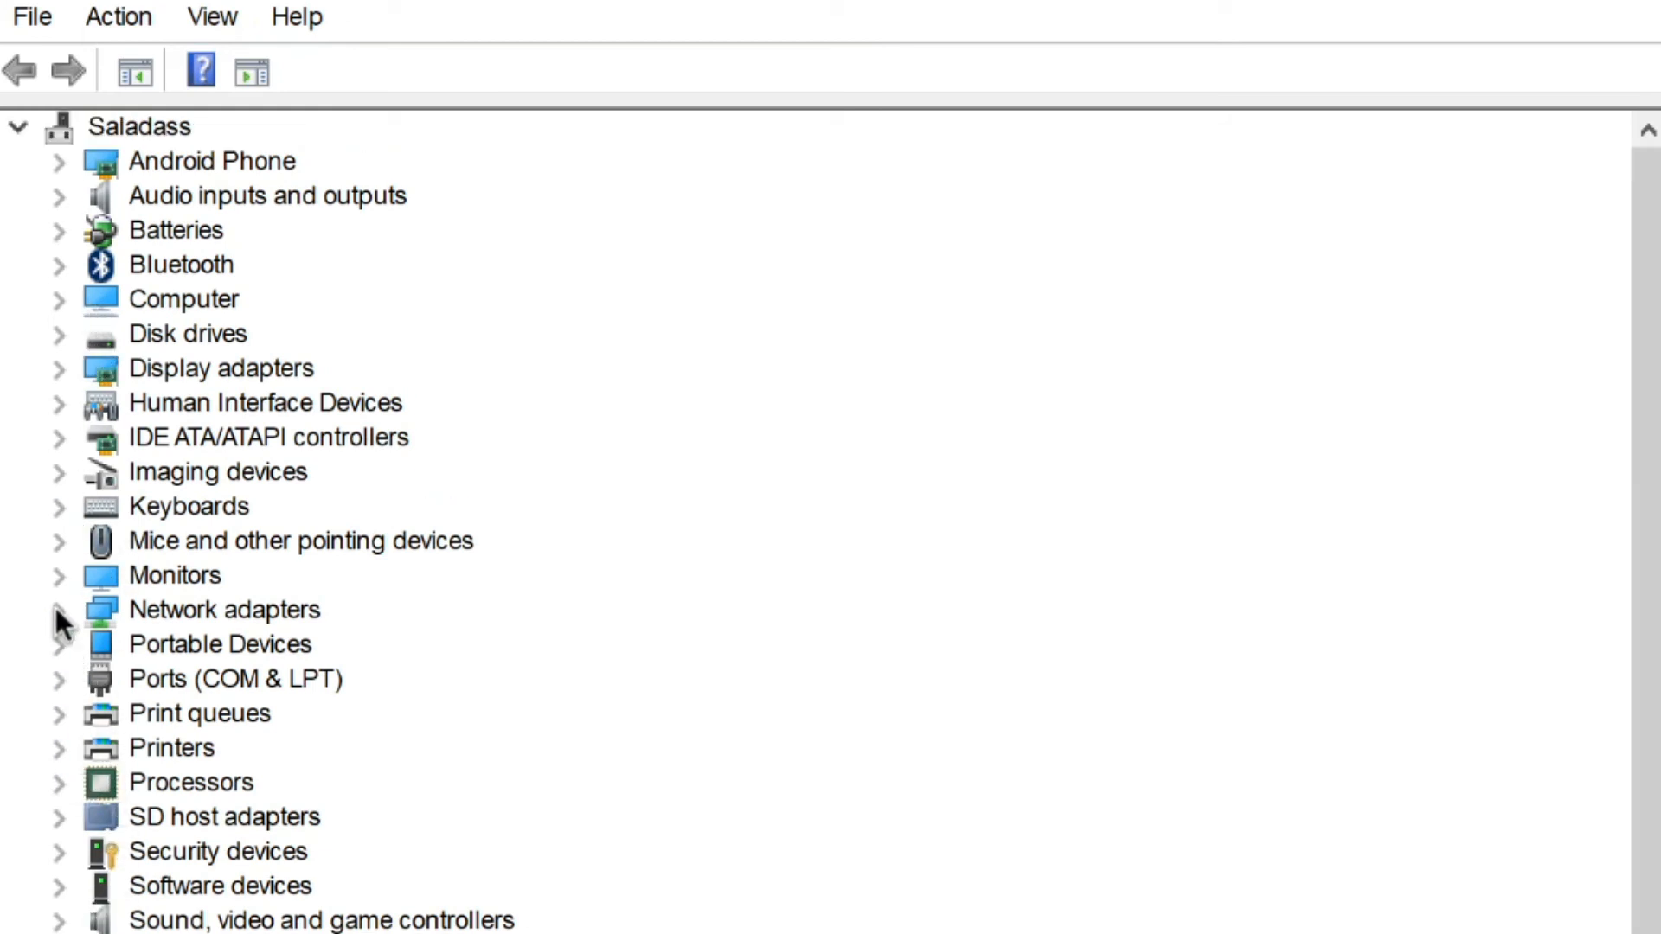
left_click(60, 609)
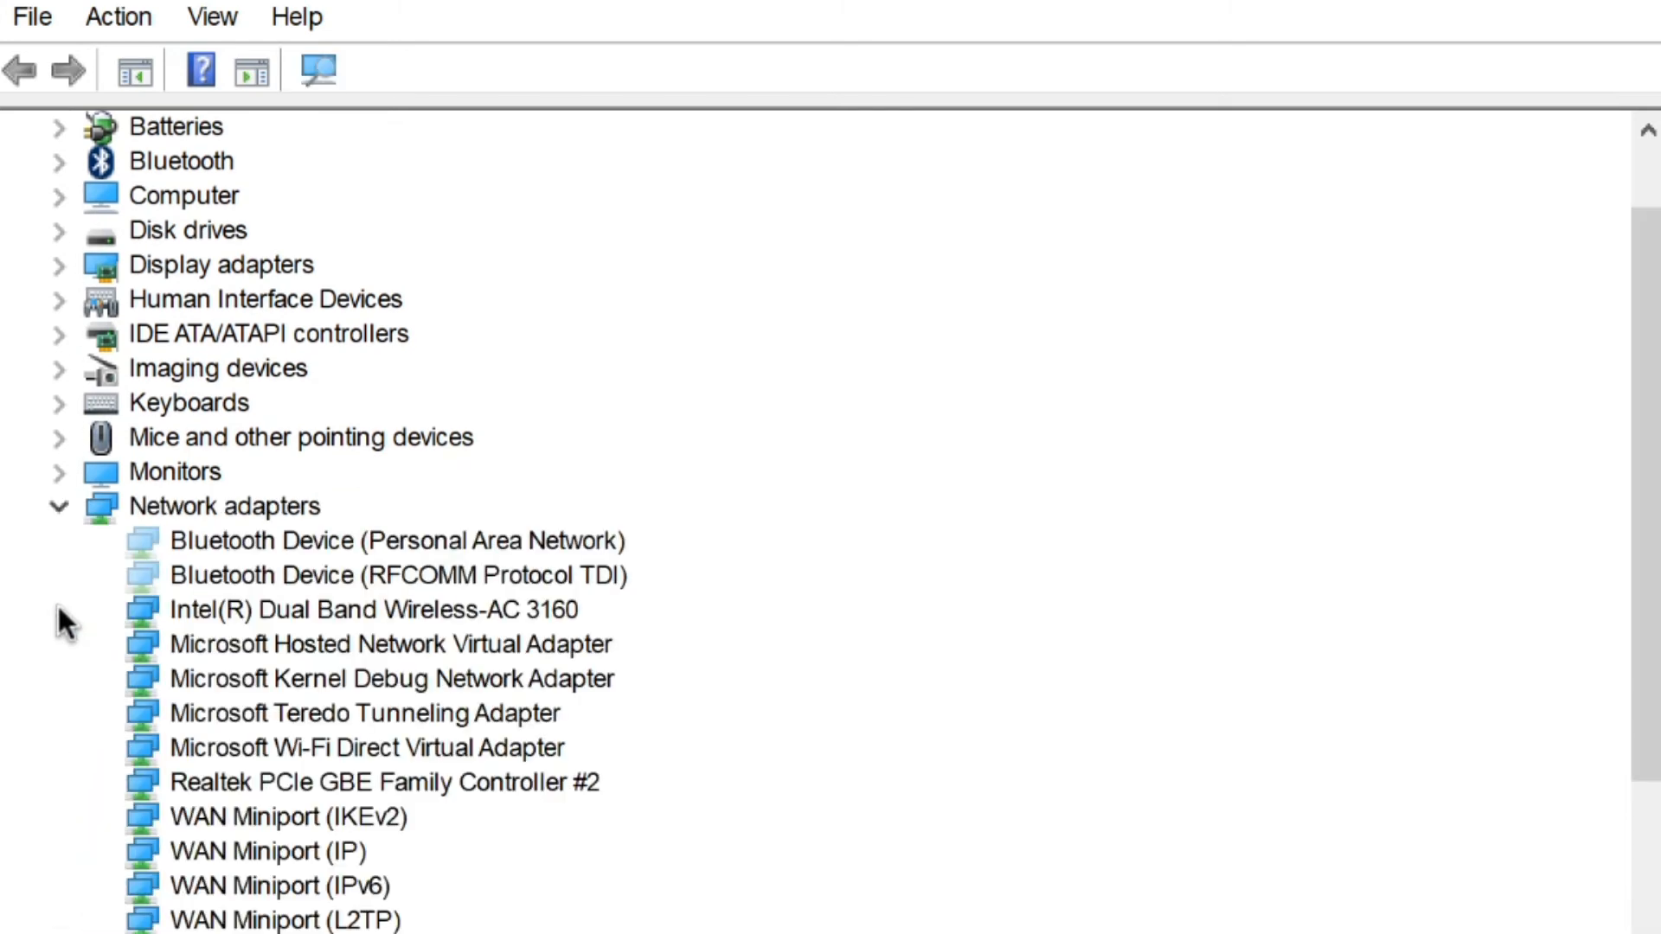
left_click(391, 644)
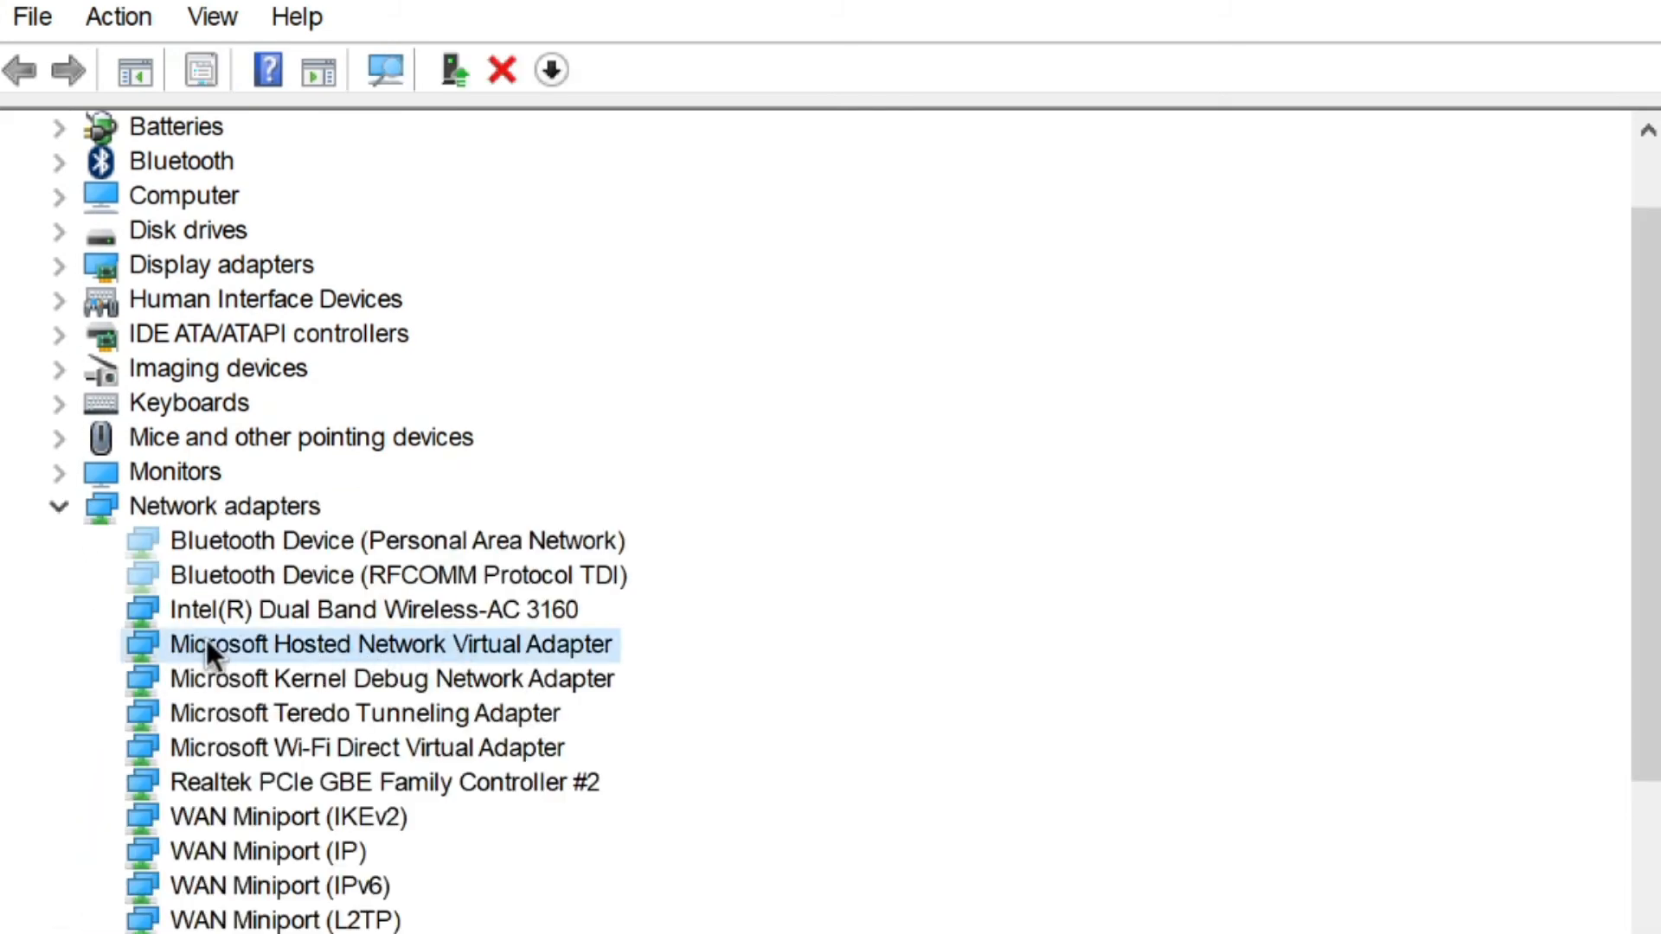
right_click(391, 644)
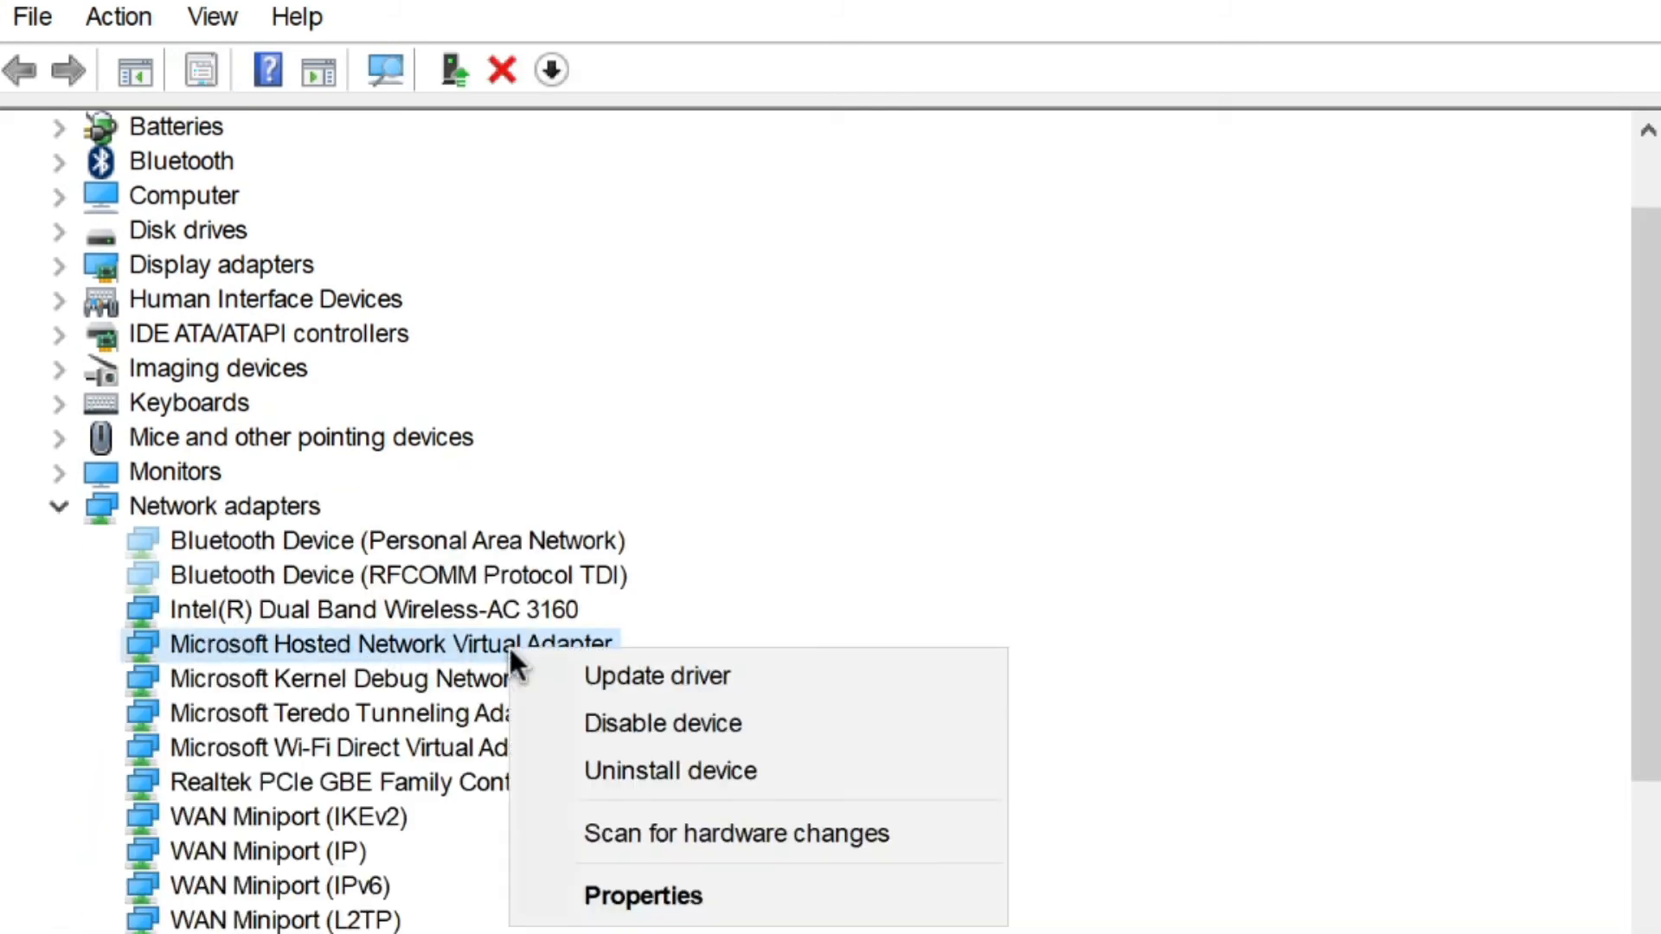
mouse_move(661, 723)
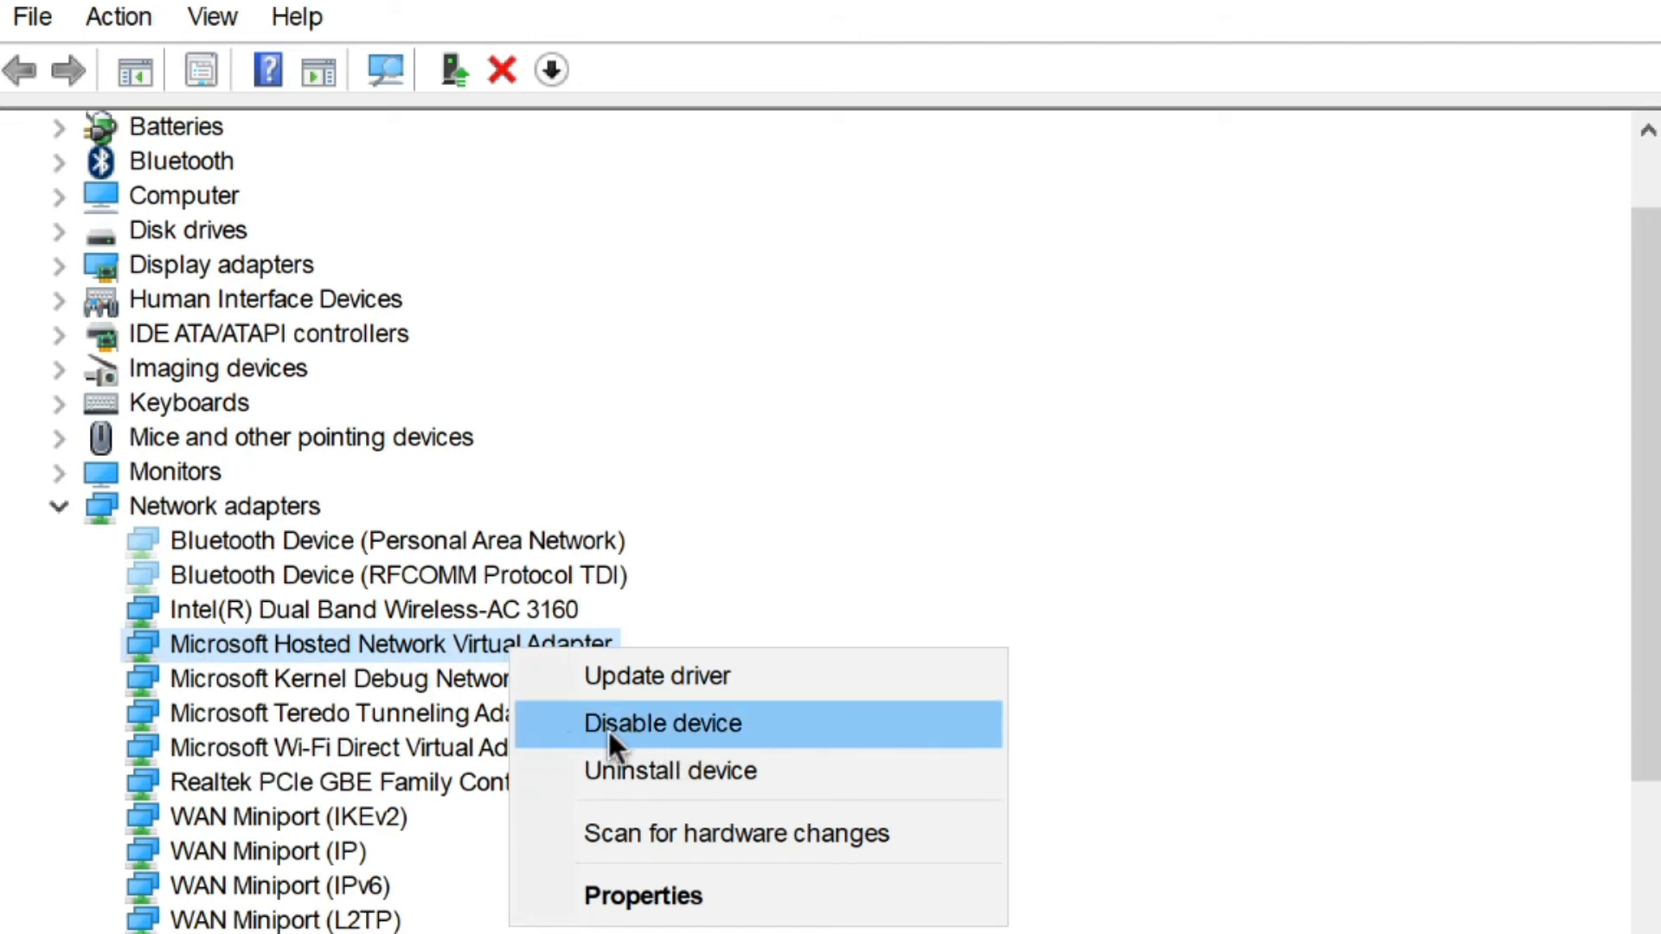
mouse_move(642, 731)
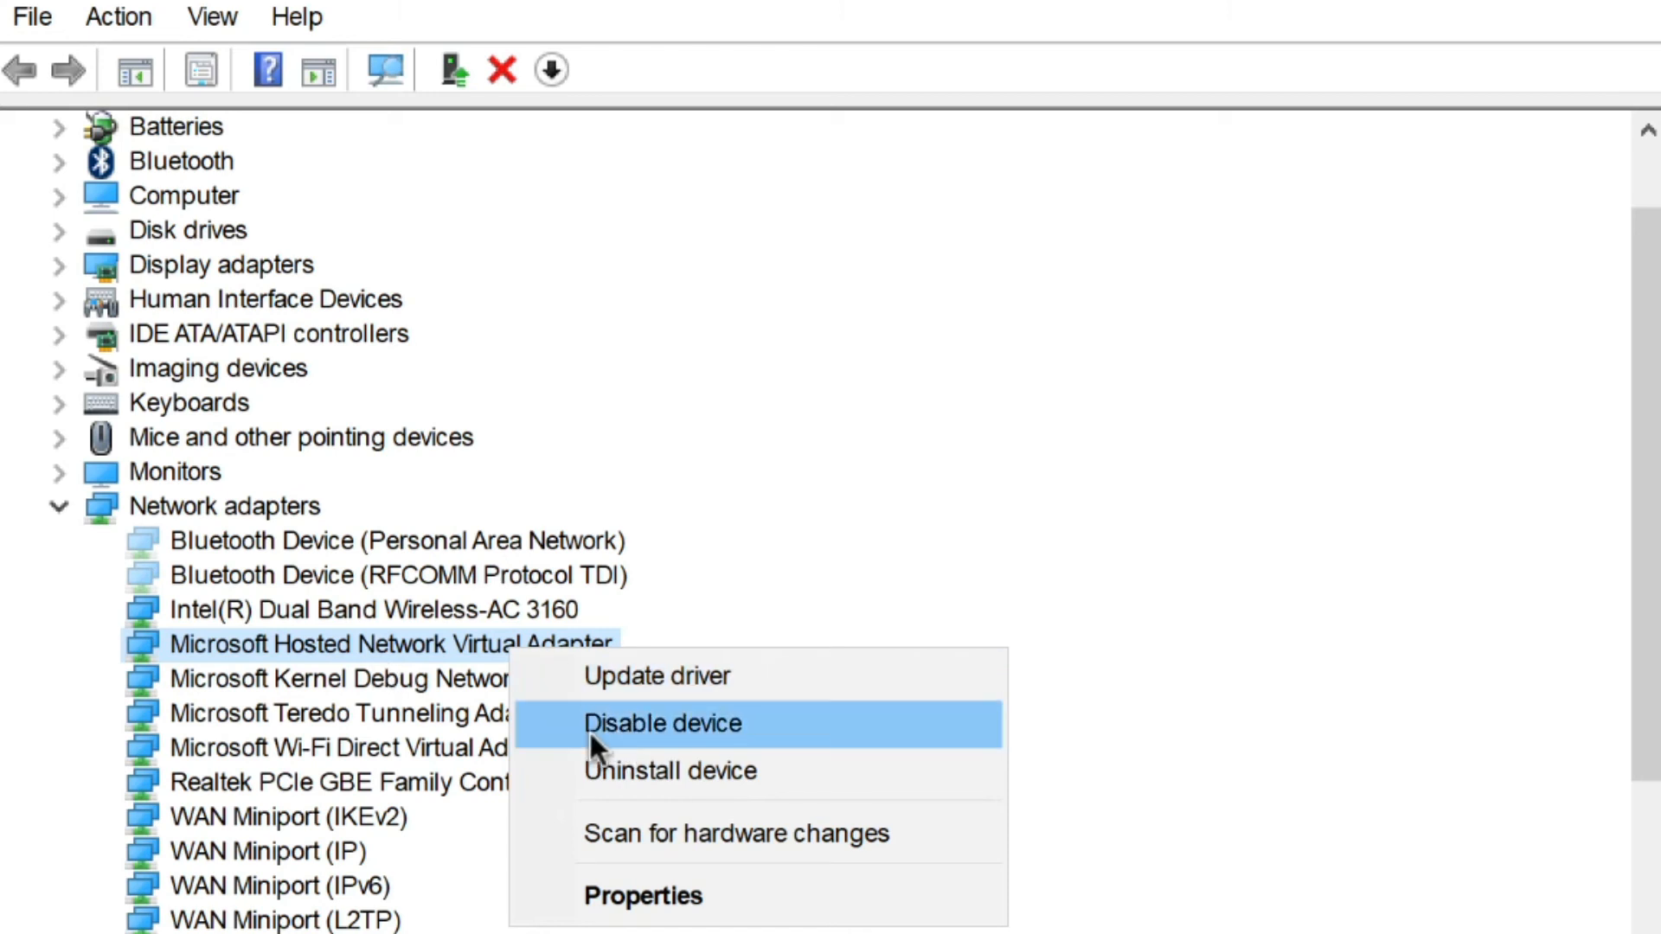
mouse_move(424, 648)
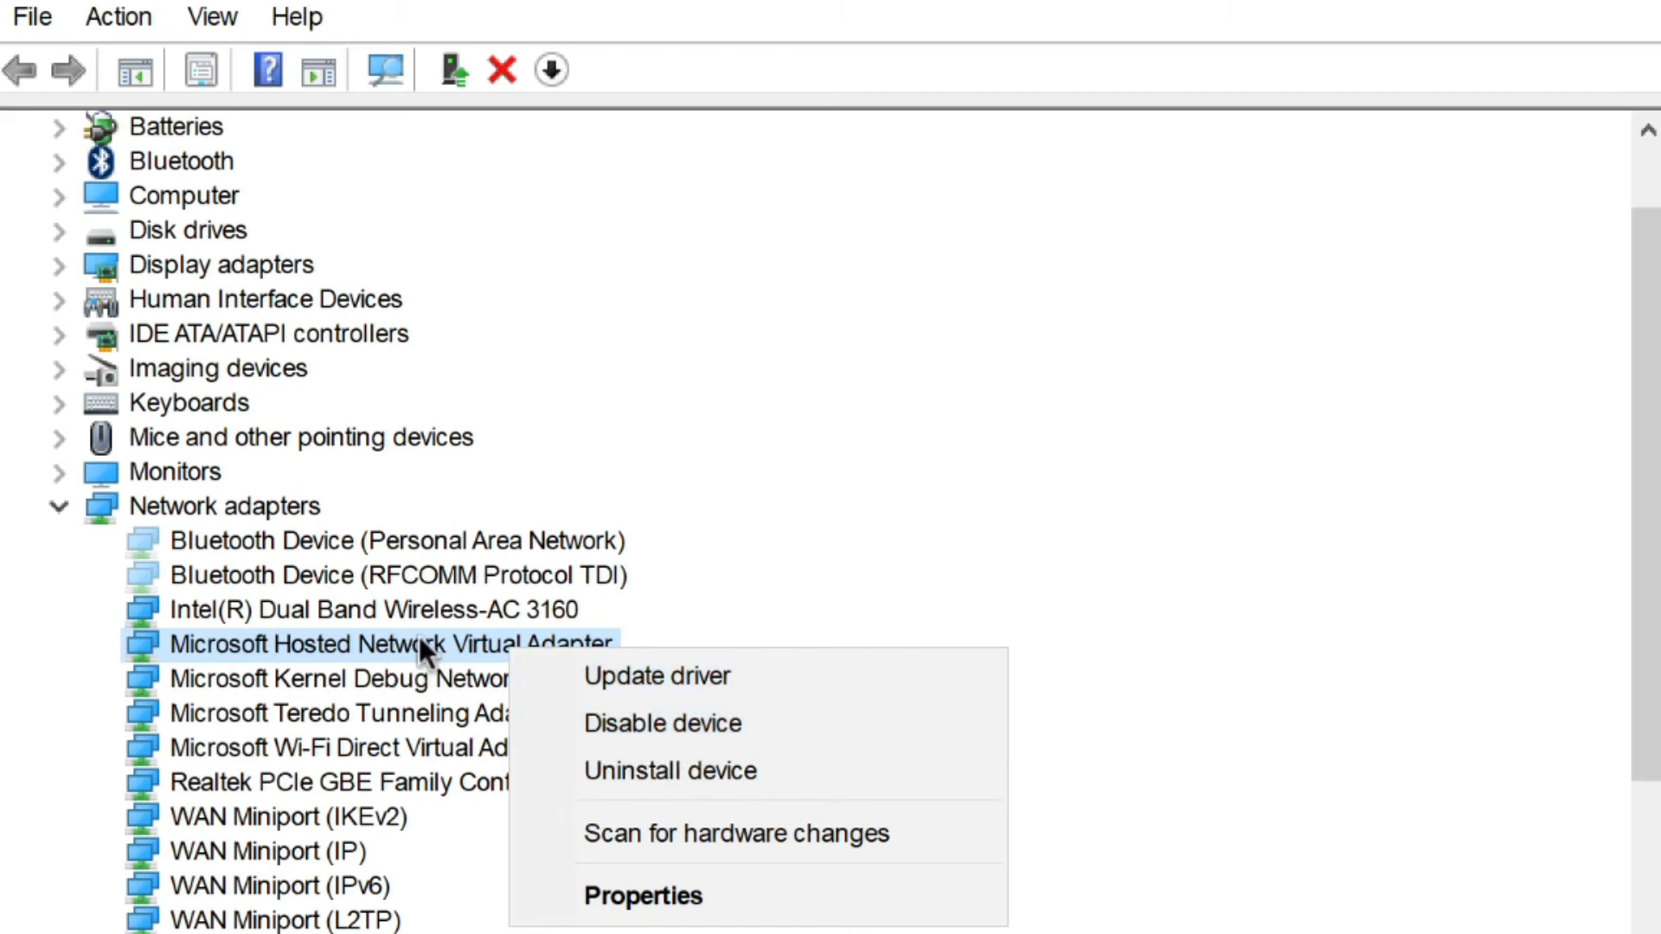
mouse_move(572, 718)
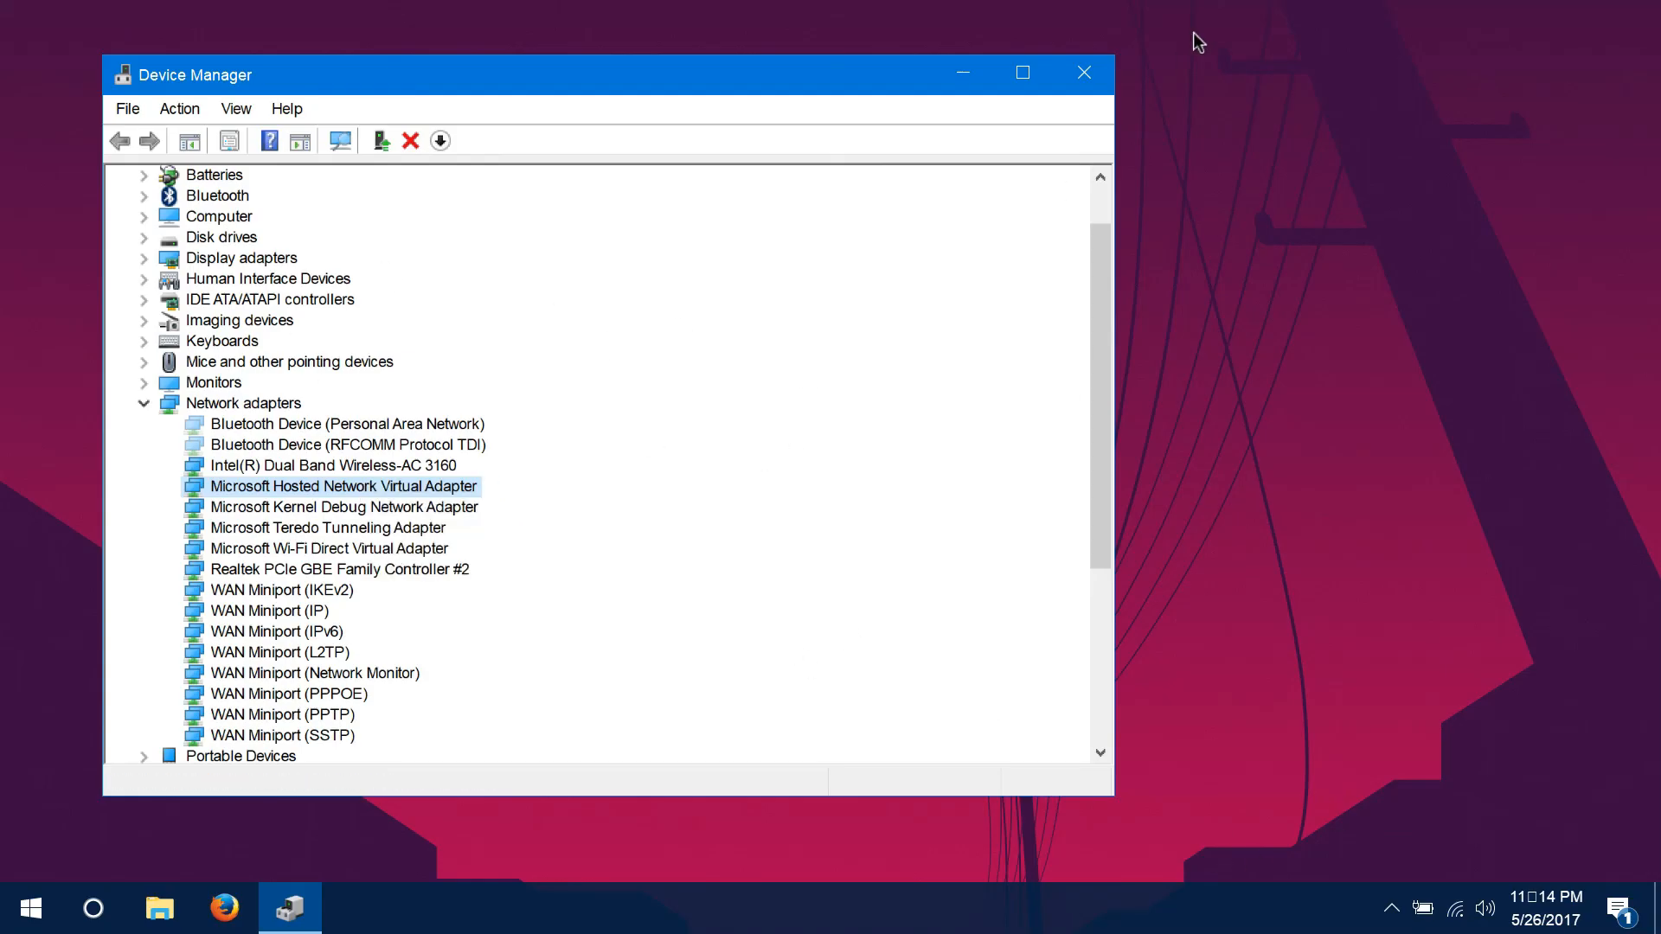
left_click(1082, 72)
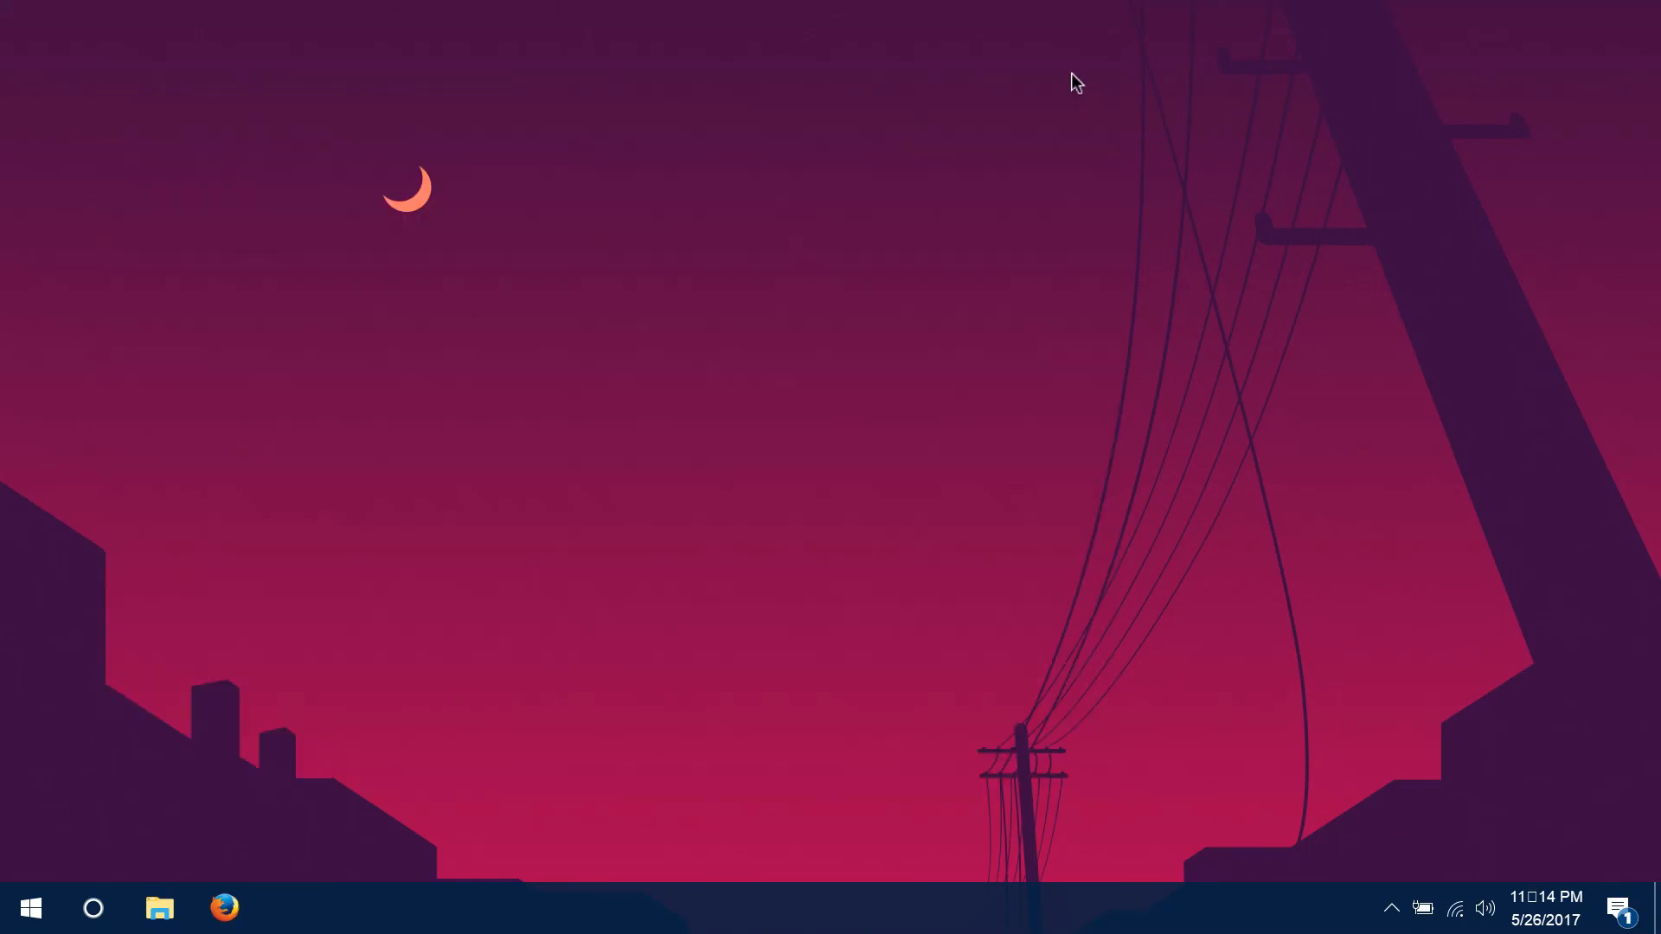
mouse_move(1122, 80)
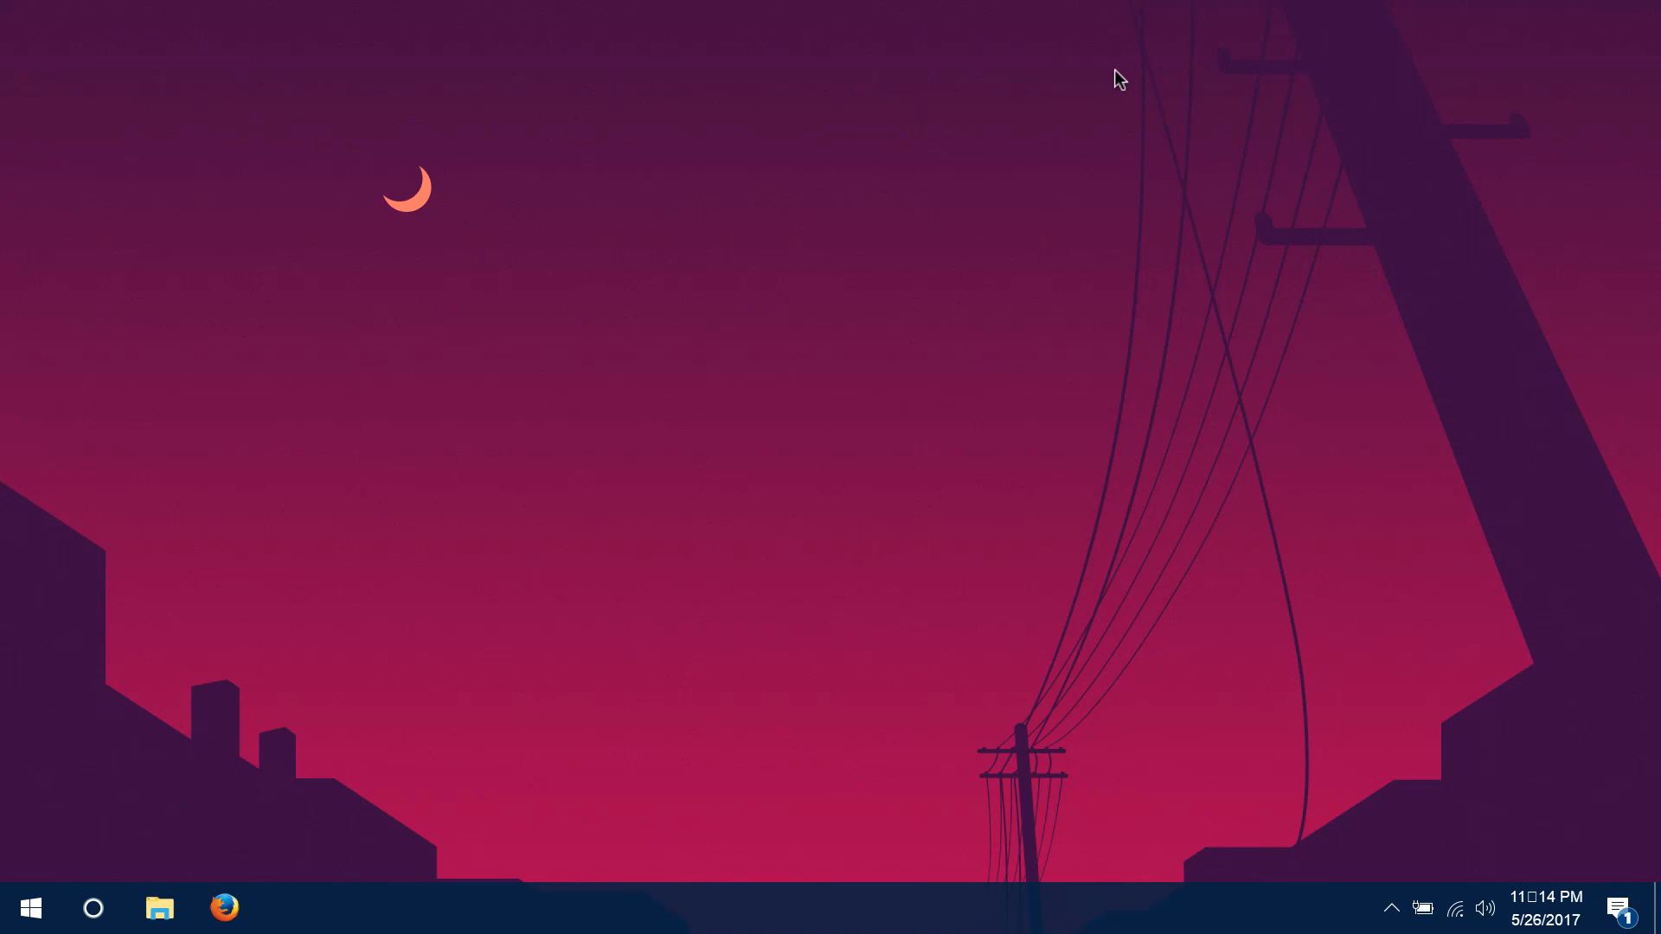